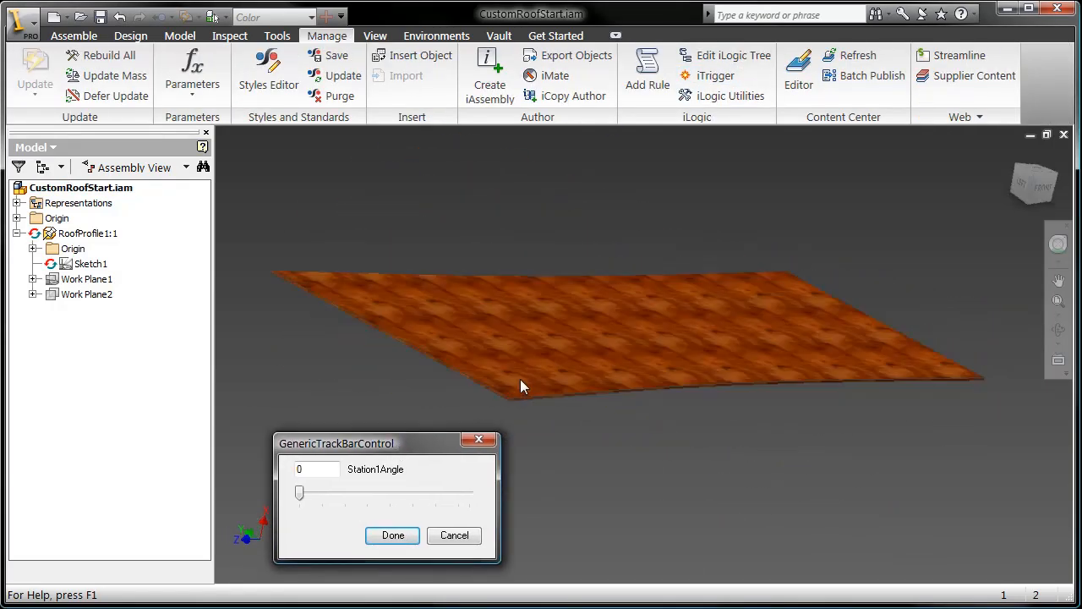
Twist the roof at the first station and accept the third station's length and angle sliders.
drag(300, 492, 470, 492)
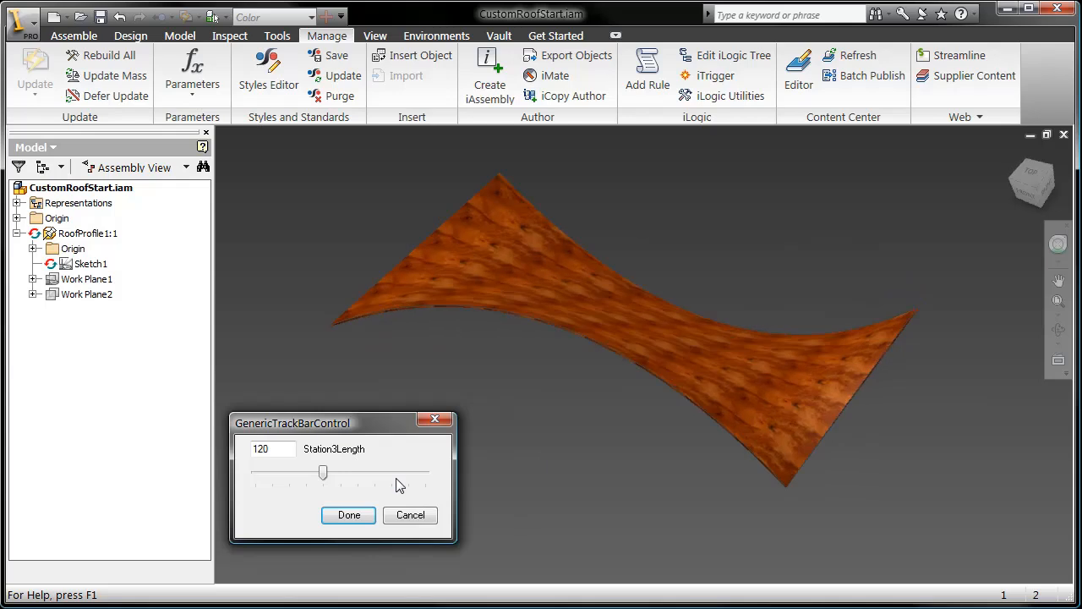
click(348, 514)
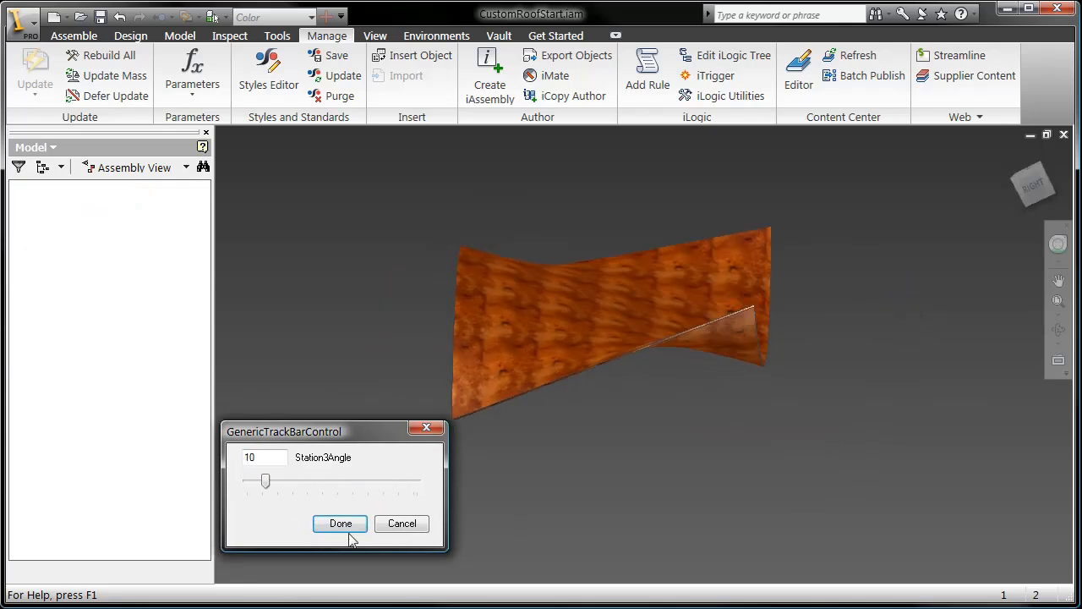
click(340, 524)
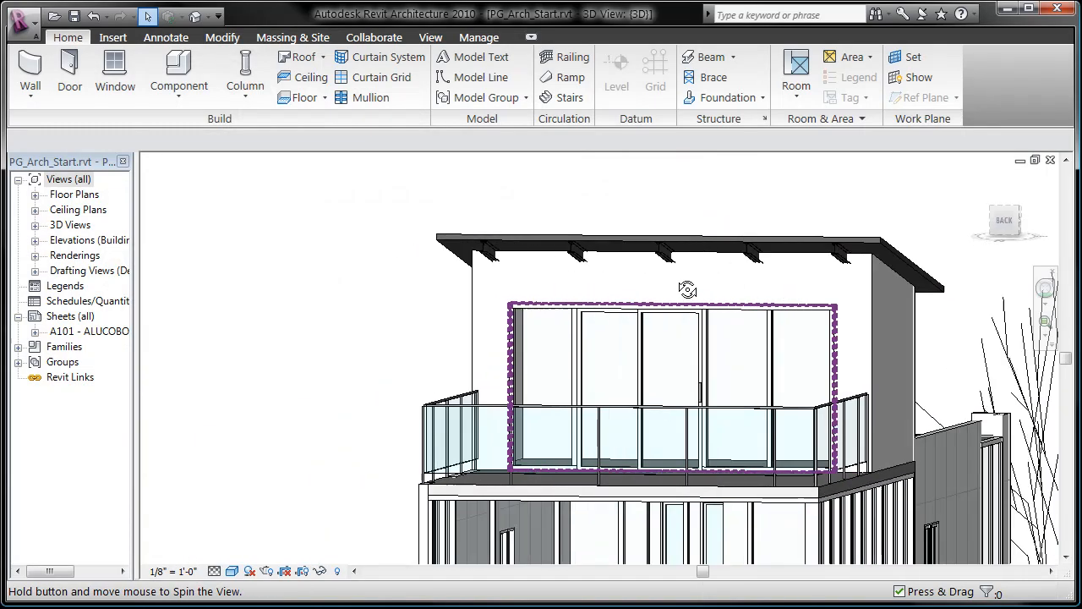
Isolate the selected veranda building elements in the Revit view.
drag(686, 287, 720, 298)
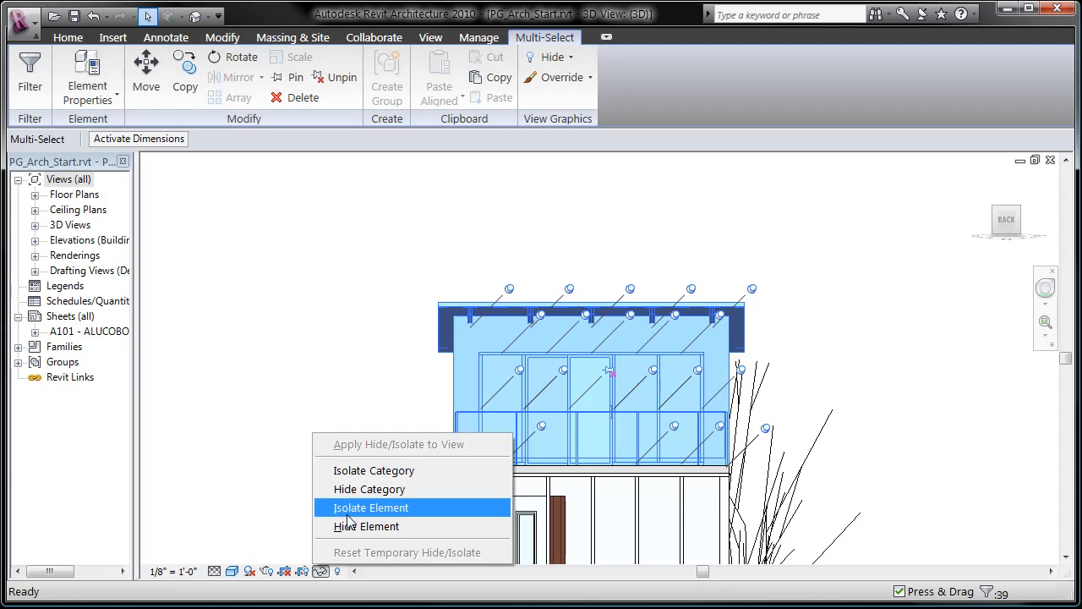
click(368, 508)
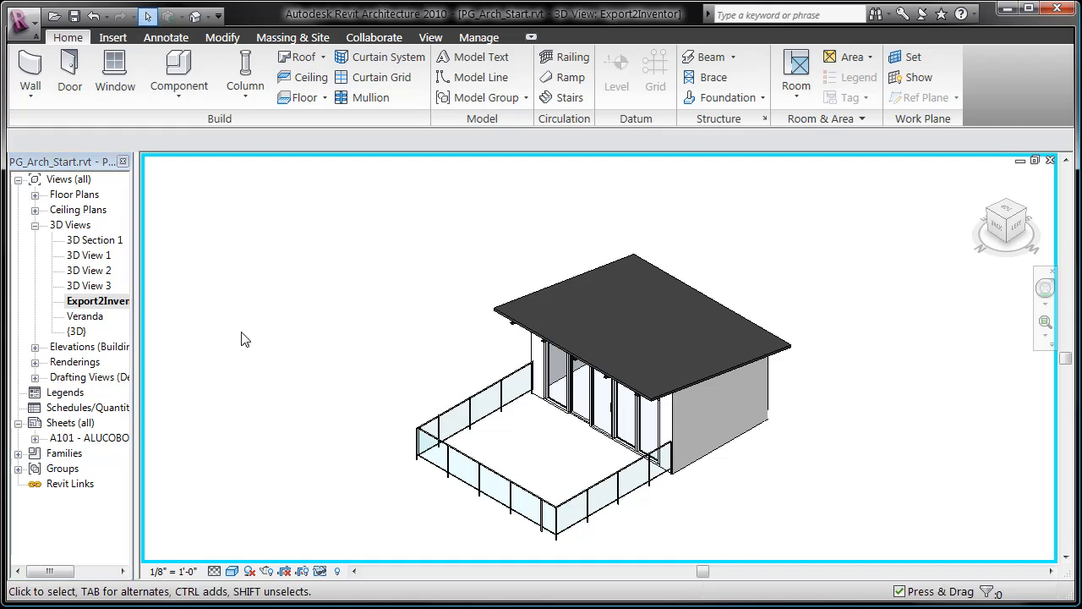
Start exporting the current Export2Inventor 3D view to a CAD format from the Application menu.
click(15, 24)
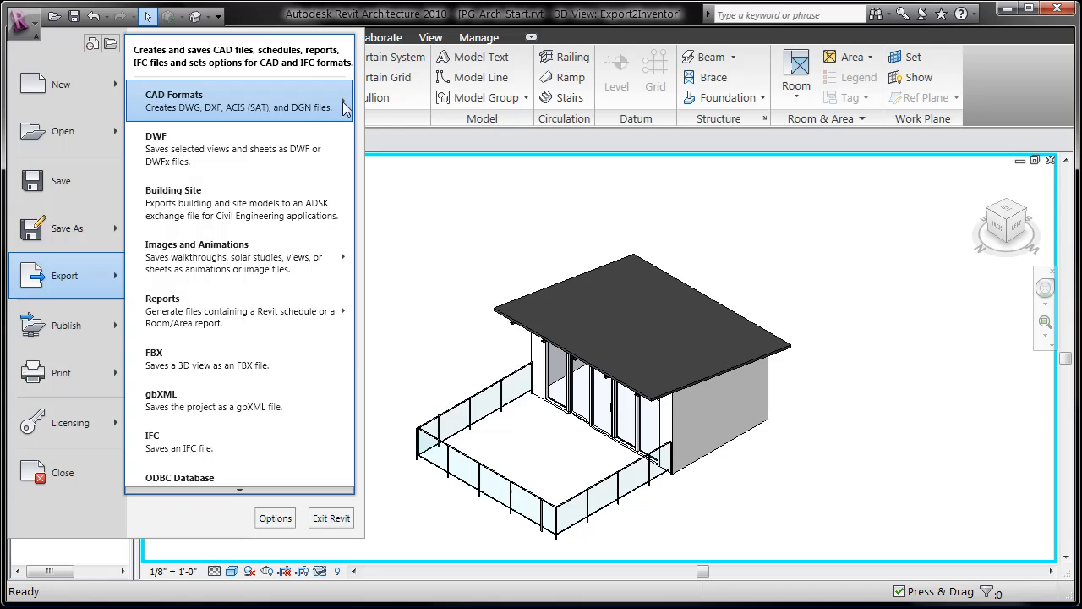
key(Escape)
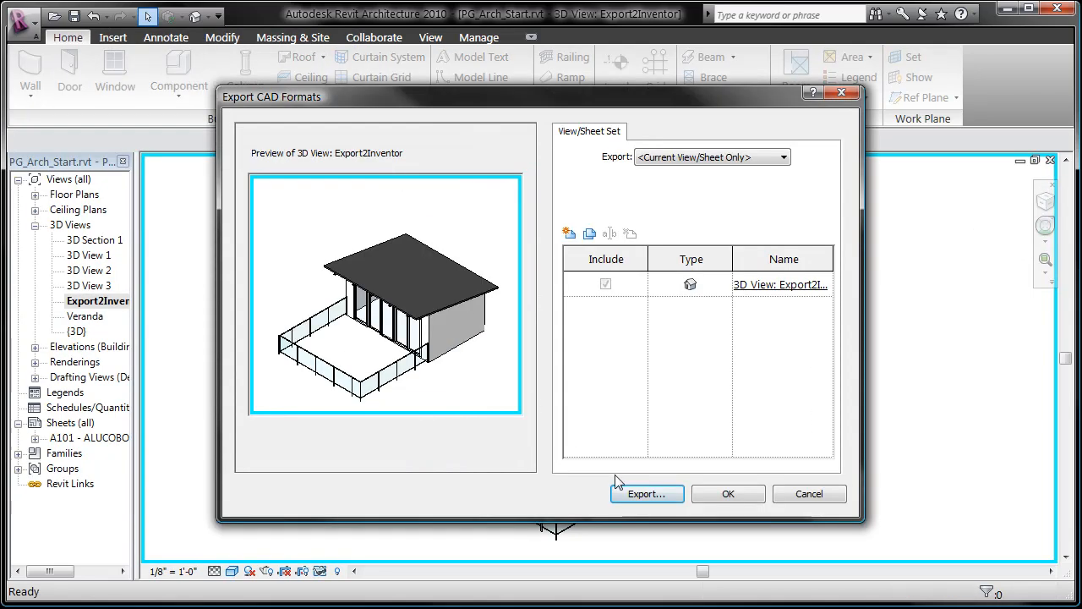
click(646, 493)
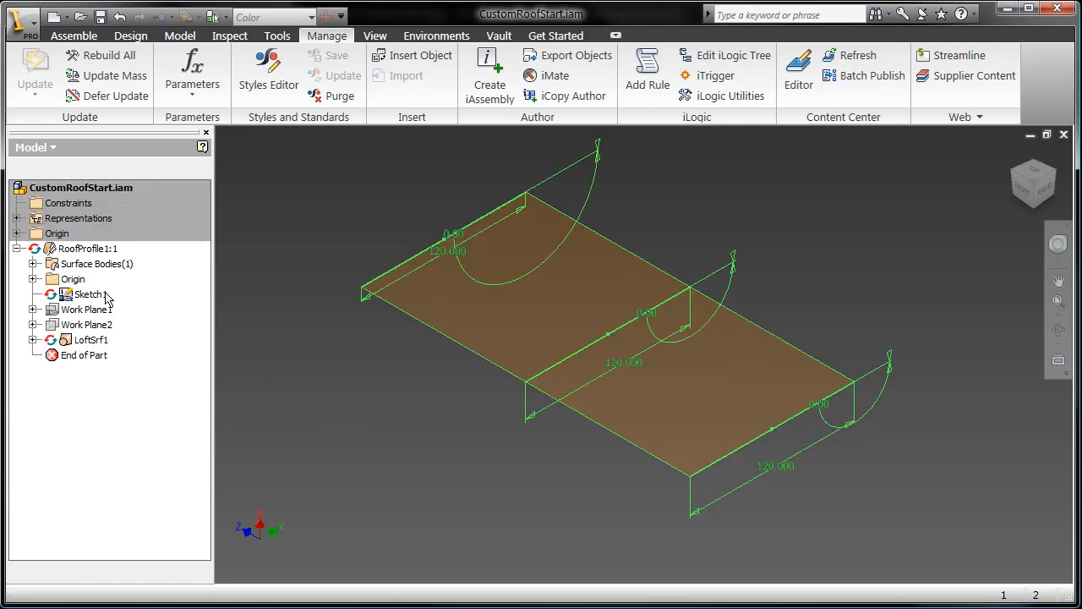
Edit RoofProfile1 in place and review its station length and angle parameters.
double_click(90, 338)
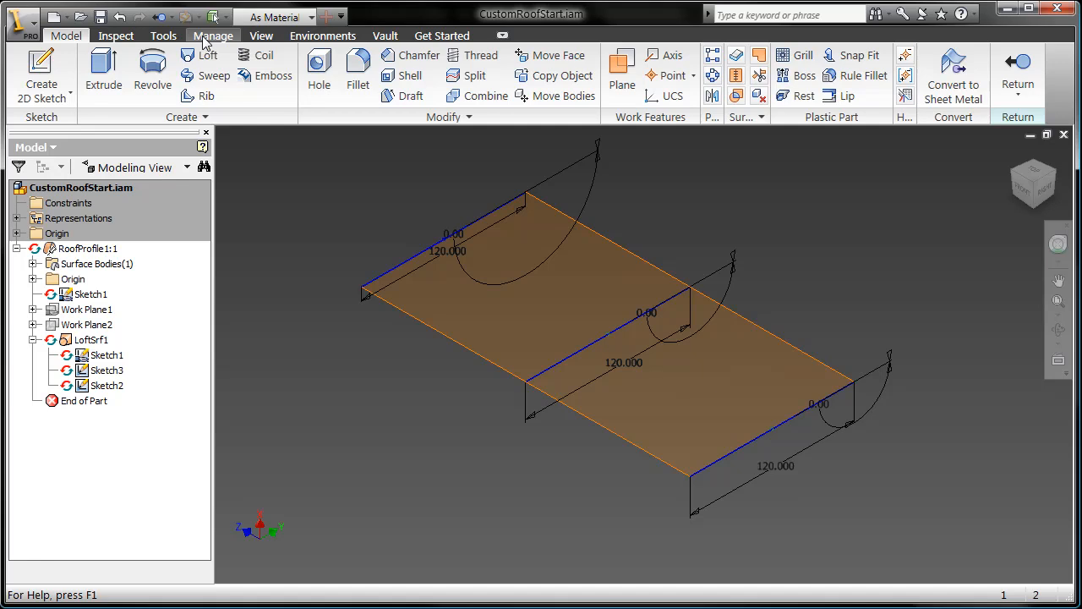
click(189, 71)
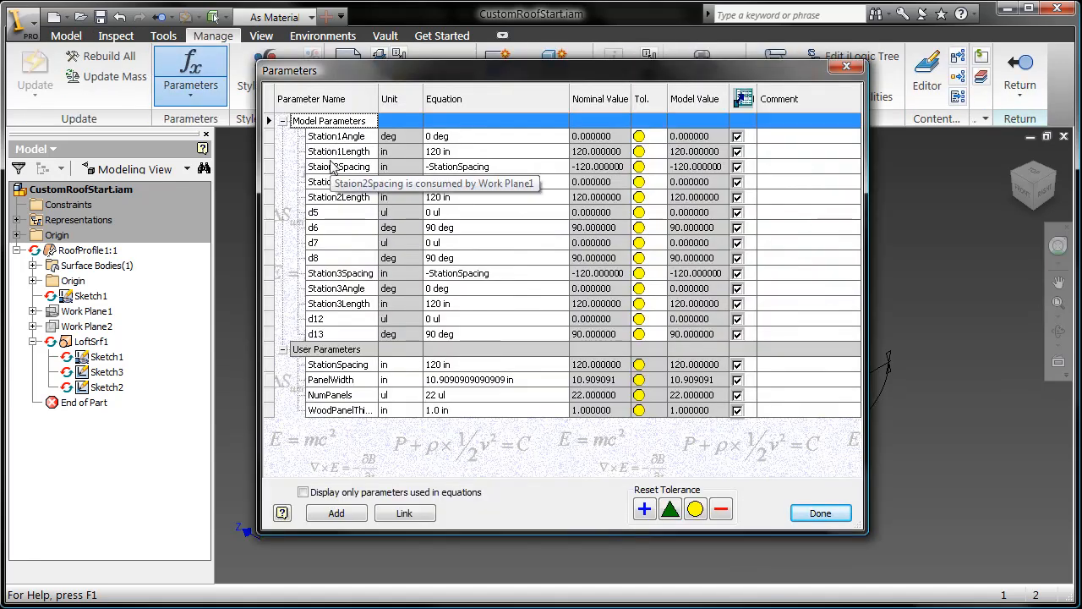
mouse_move(332, 294)
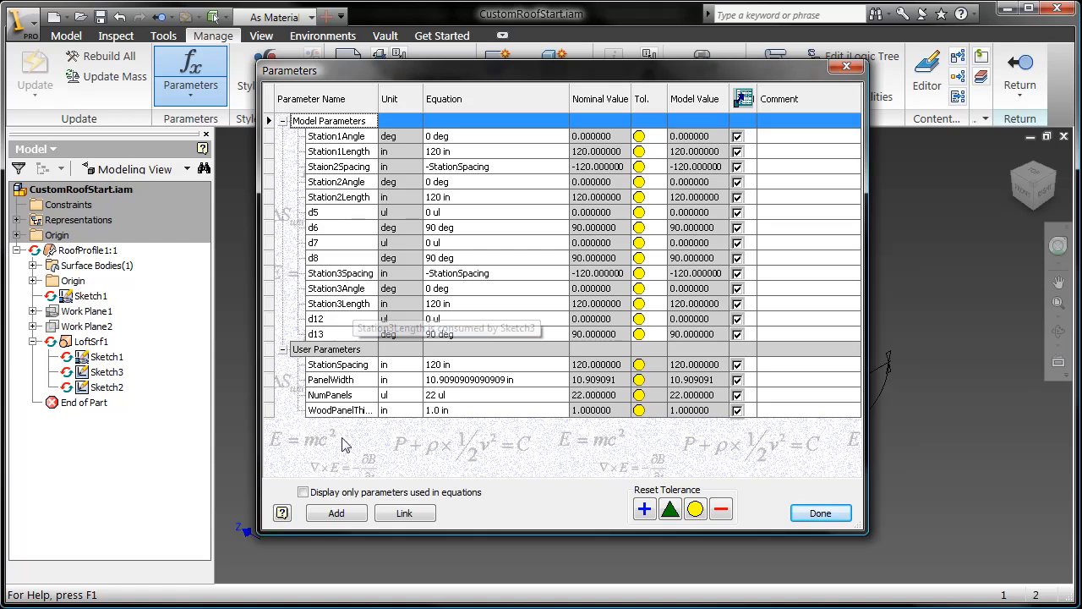
click(820, 513)
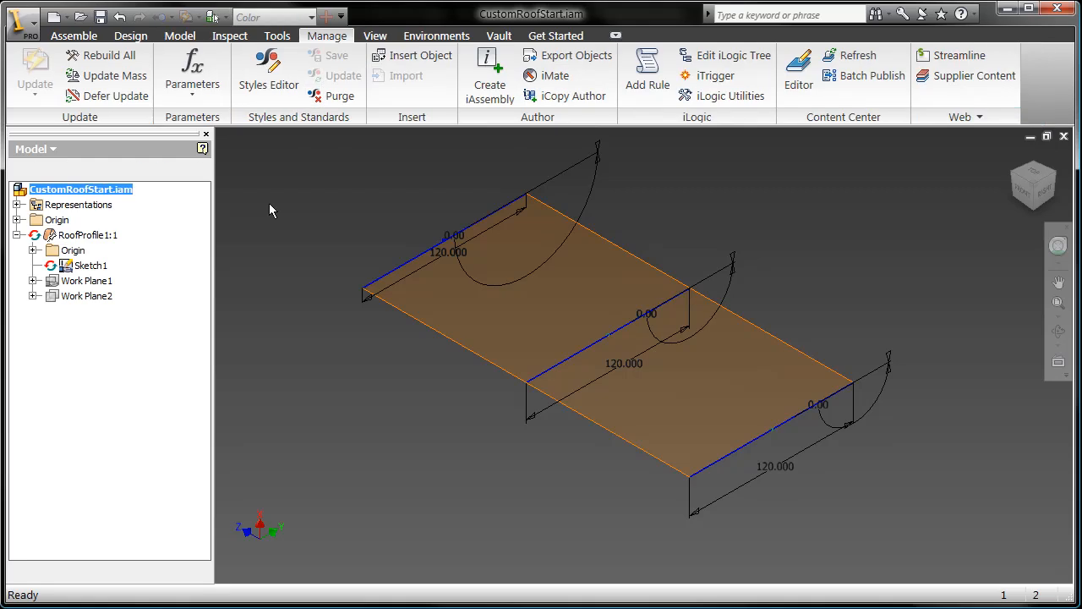
Review the assembly's user parameters table and close it.
click(191, 68)
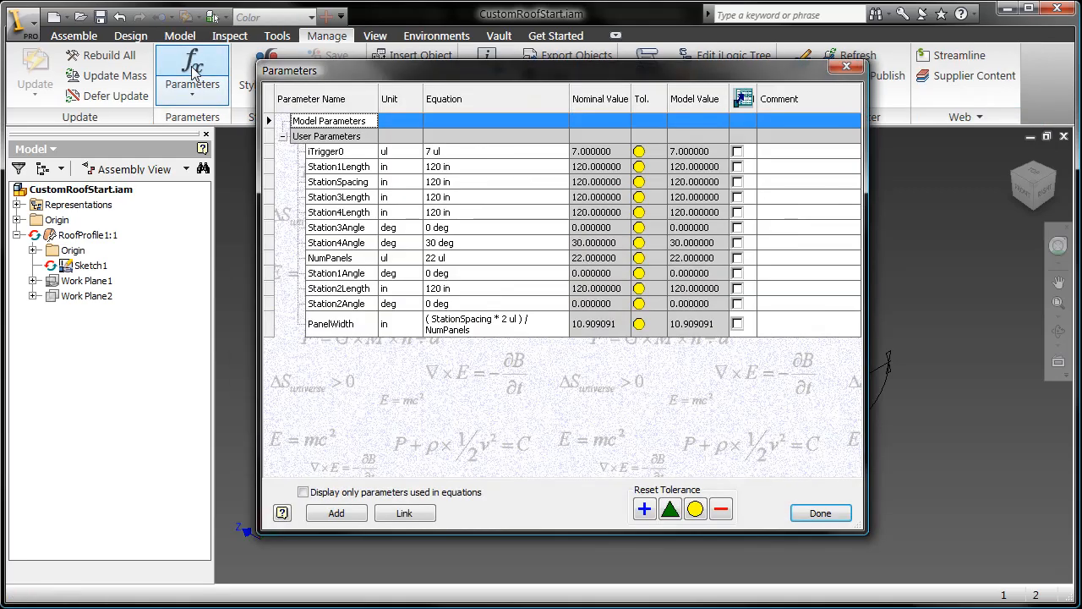
mouse_move(331, 227)
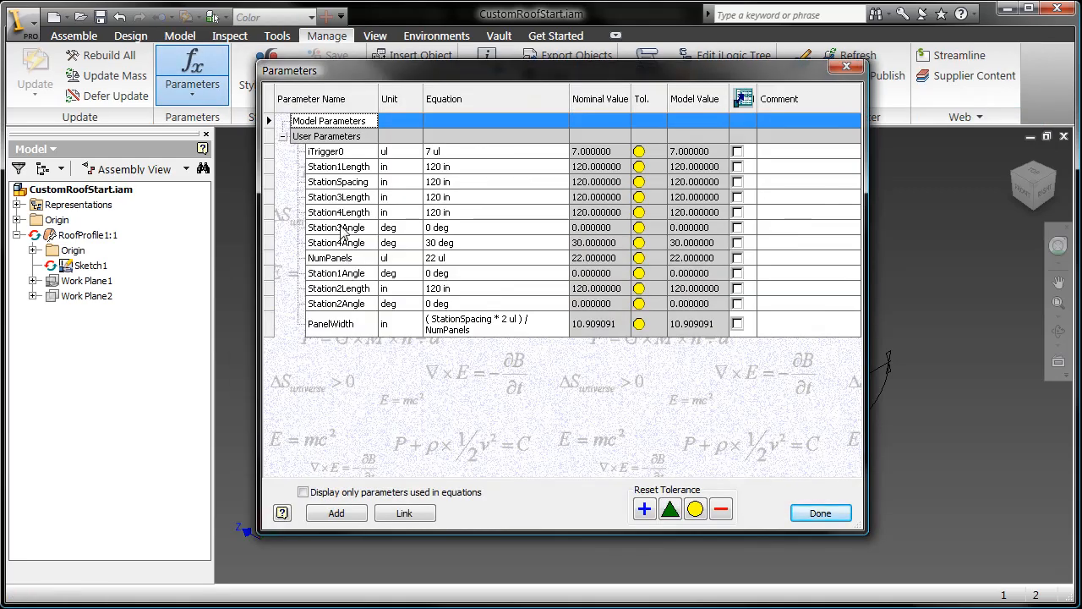
mouse_move(666, 455)
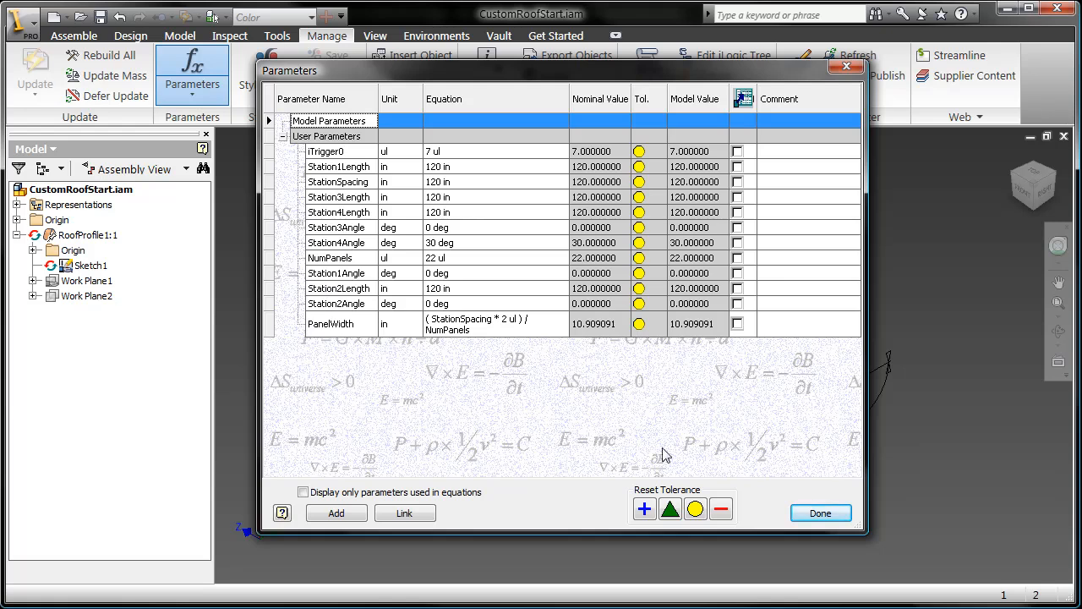
click(822, 513)
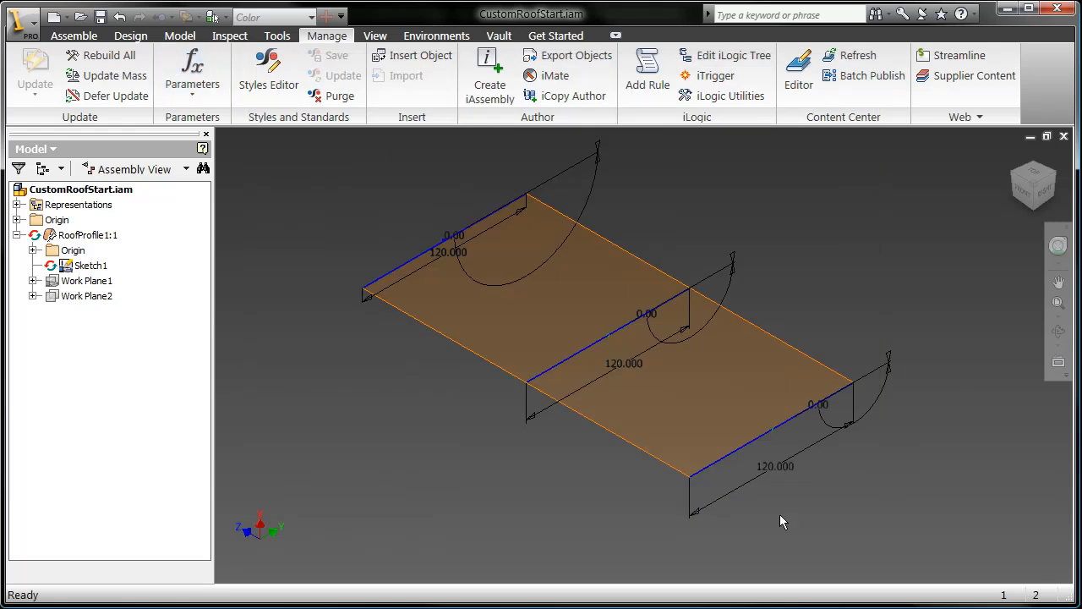
Edit the RunPartRules rule and list the roof profile's model parameters.
click(731, 54)
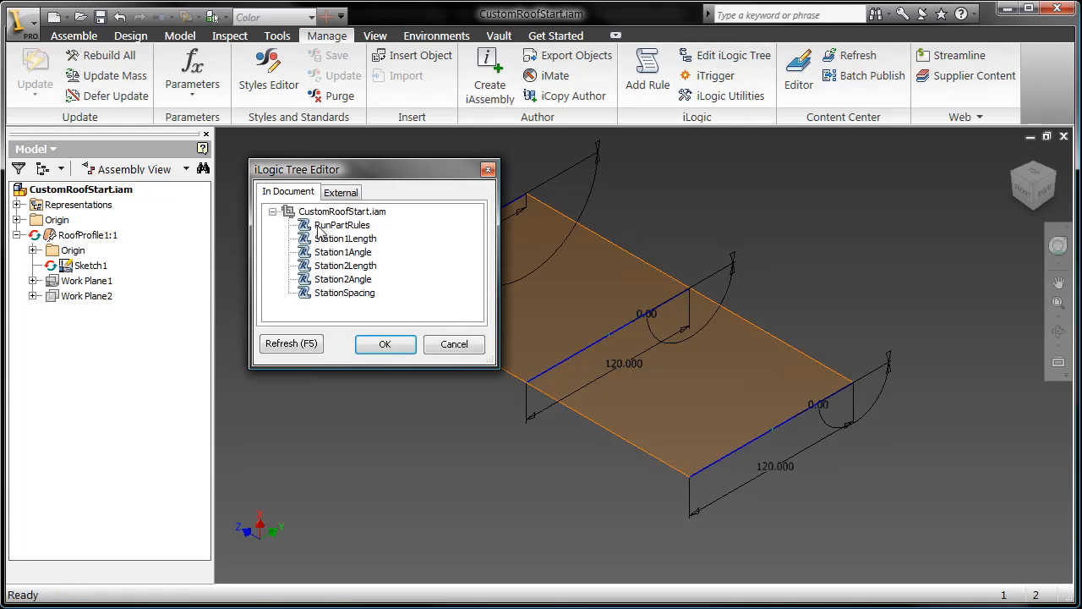
double_click(341, 225)
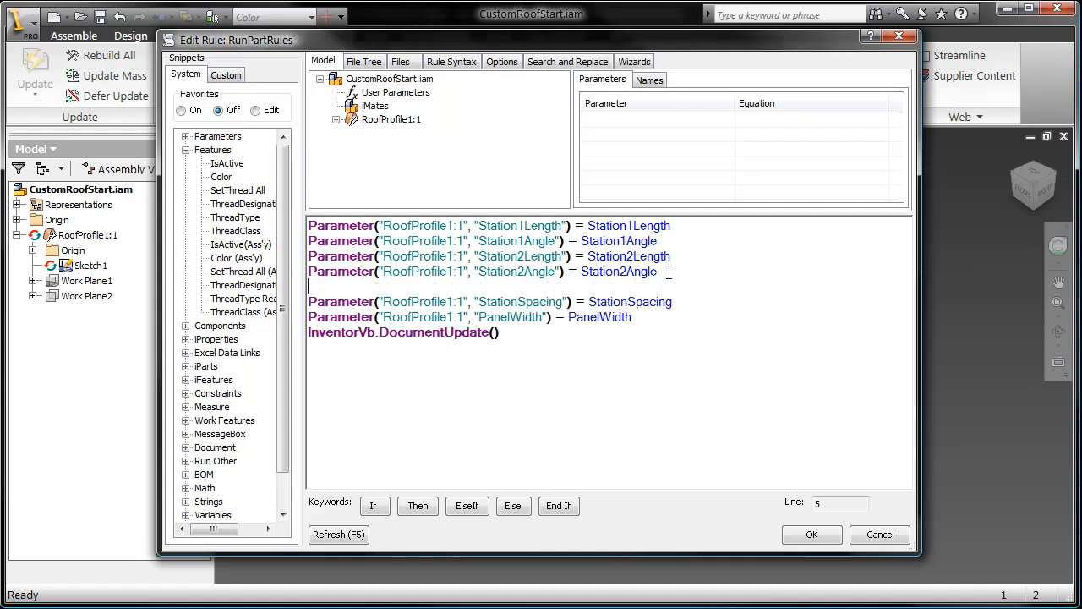
click(362, 118)
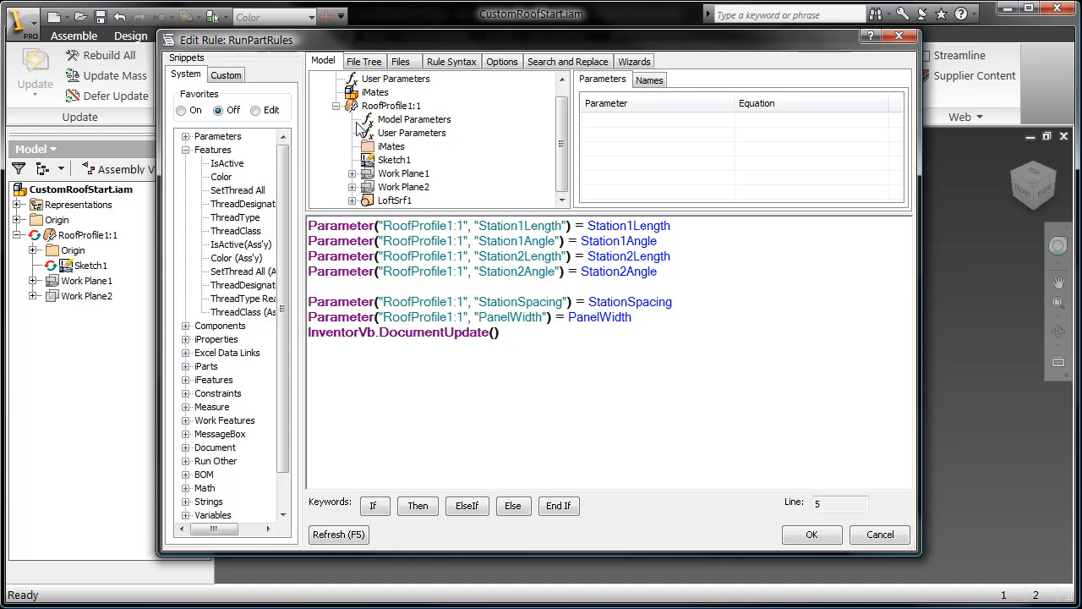
click(414, 118)
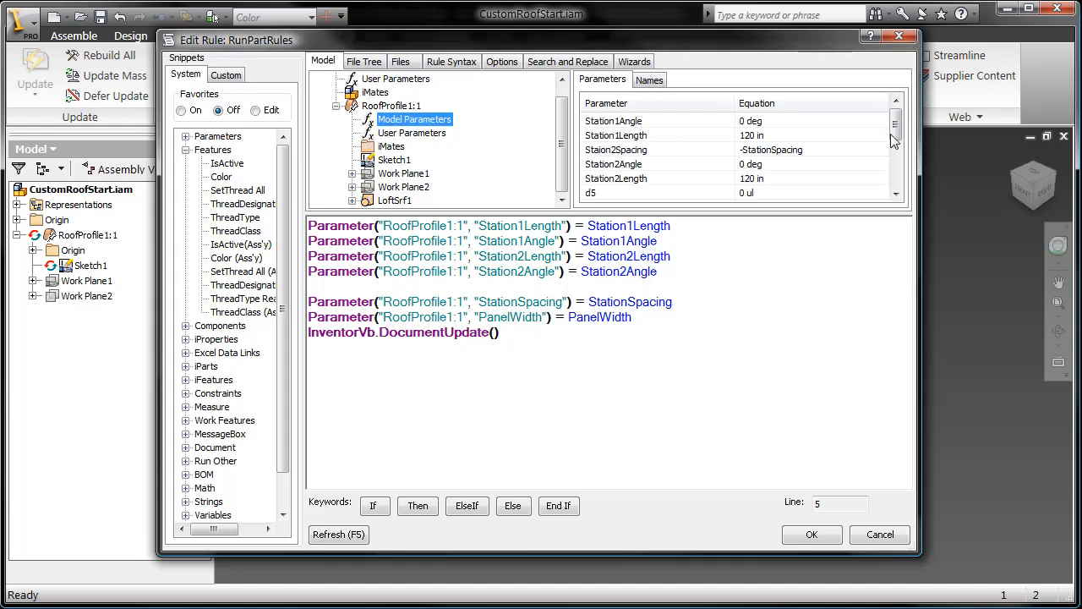
Add lines passing Station3Length and Station3Angle to the roof profile and save the rule.
scroll(down, 3)
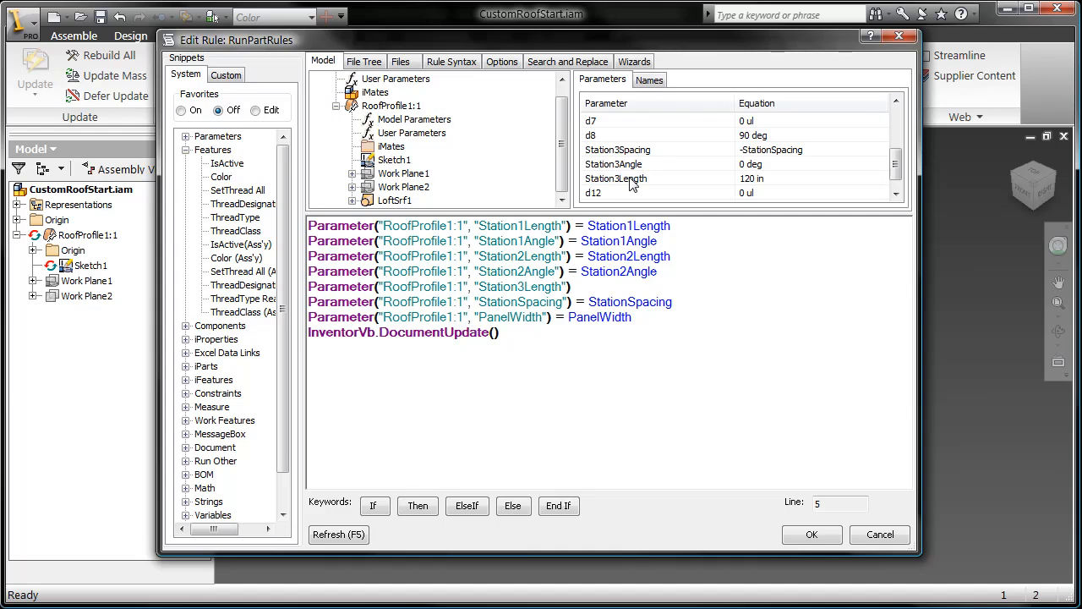
text(Station3Angle") = Station3Angle)
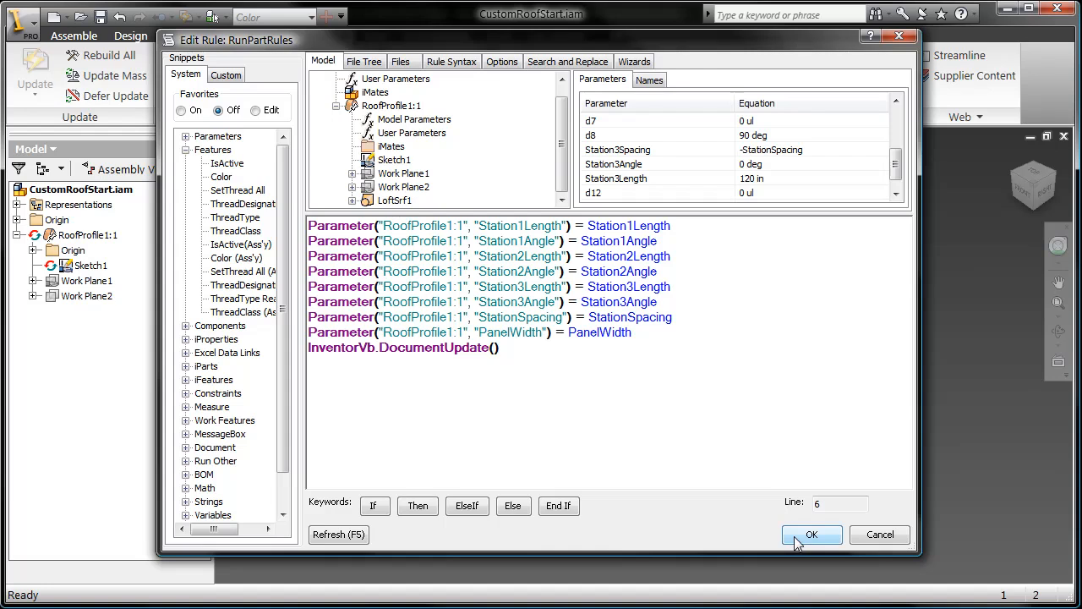
click(812, 534)
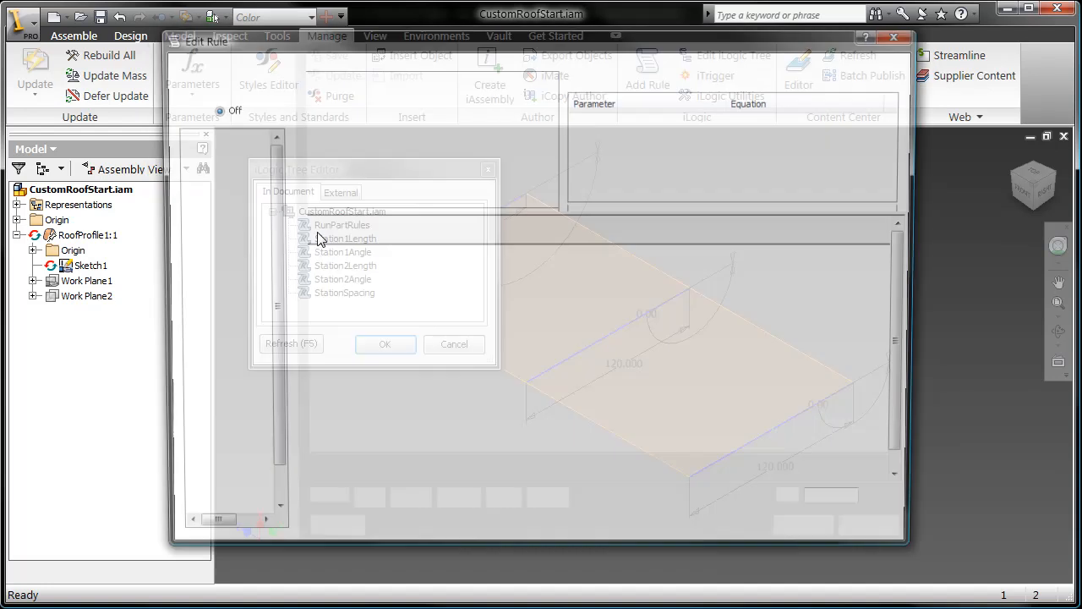
Copy the Station1Length slider code into a new rule named Station3Length.
double_click(345, 239)
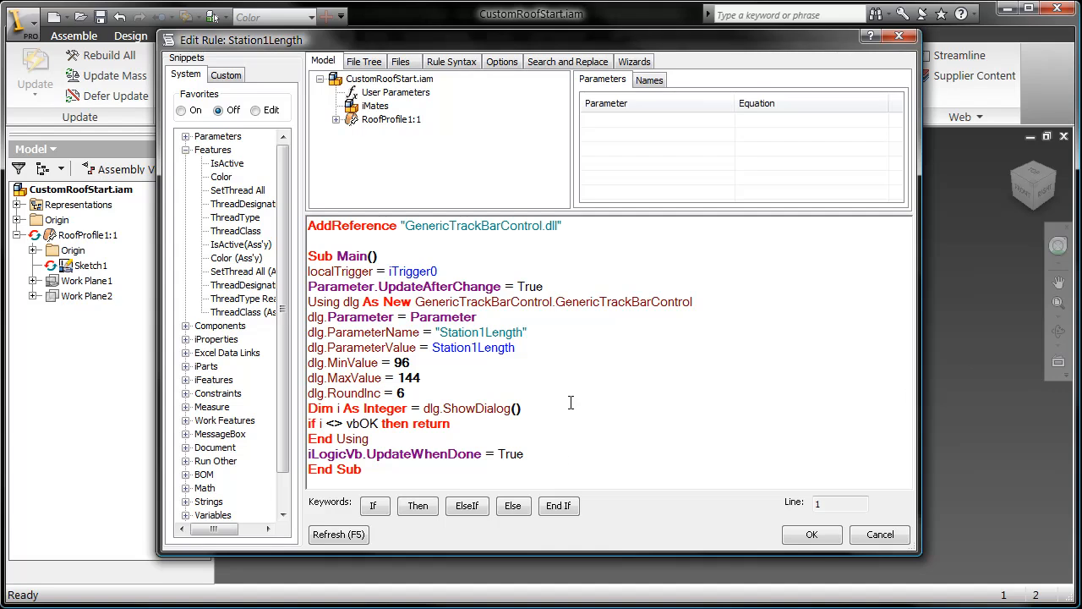
drag(308, 407, 362, 470)
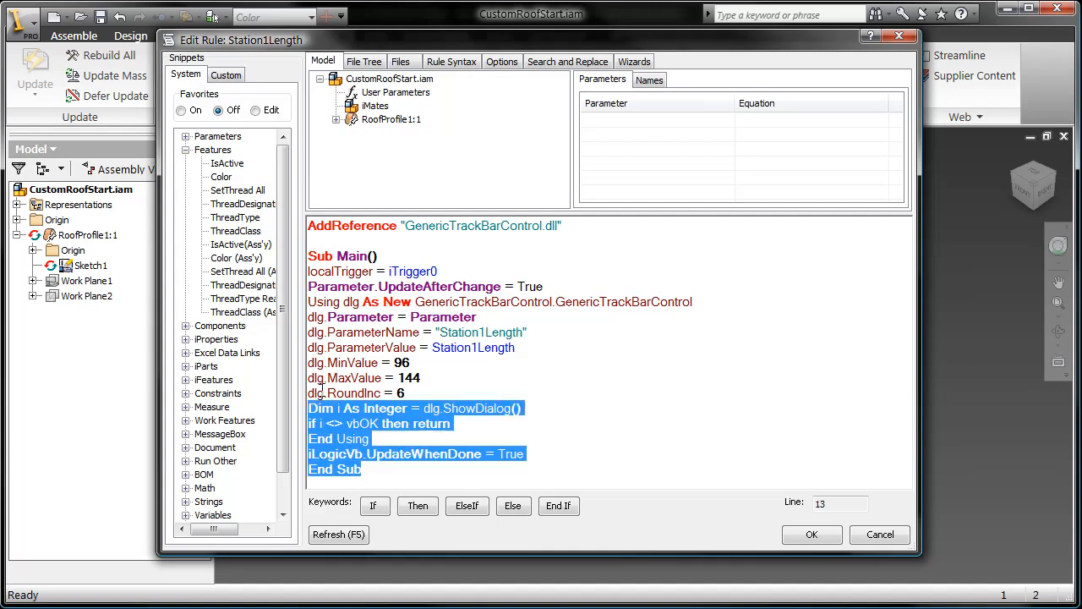
key(ctrl+a)
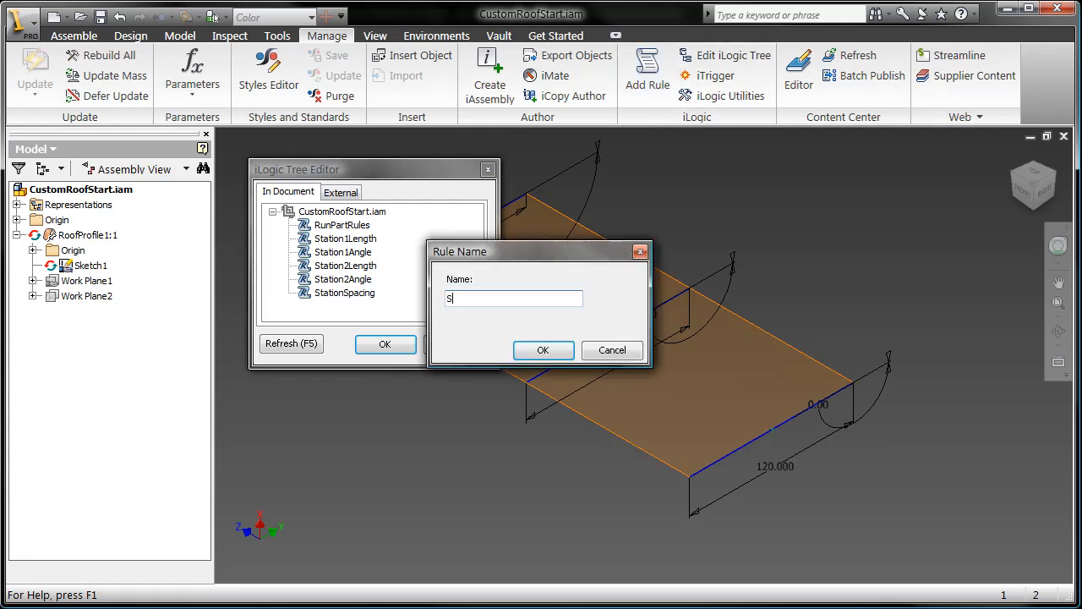
text(tation3Length)
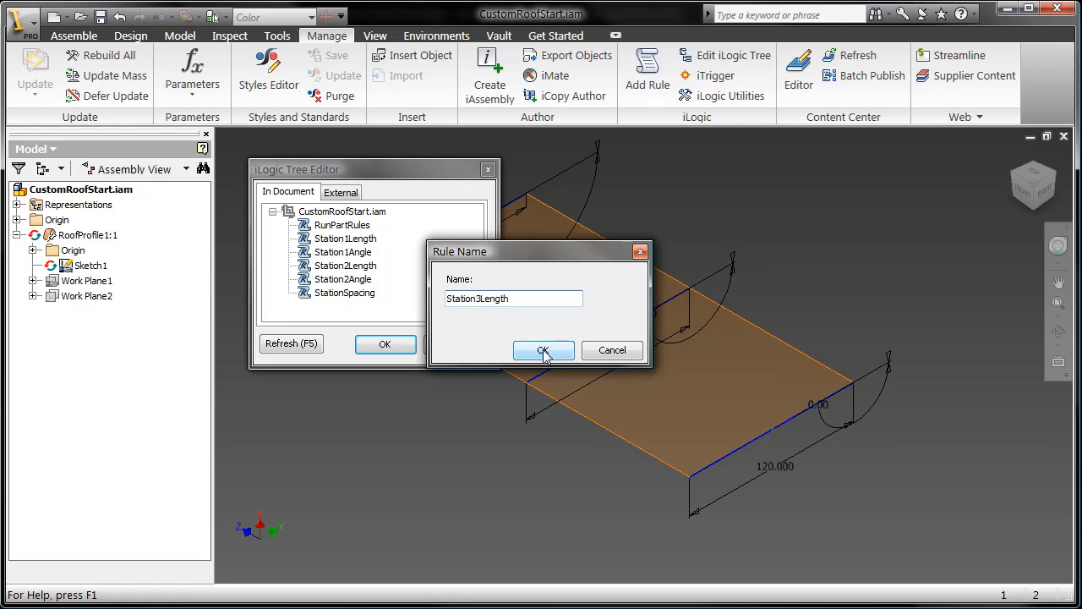
click(545, 350)
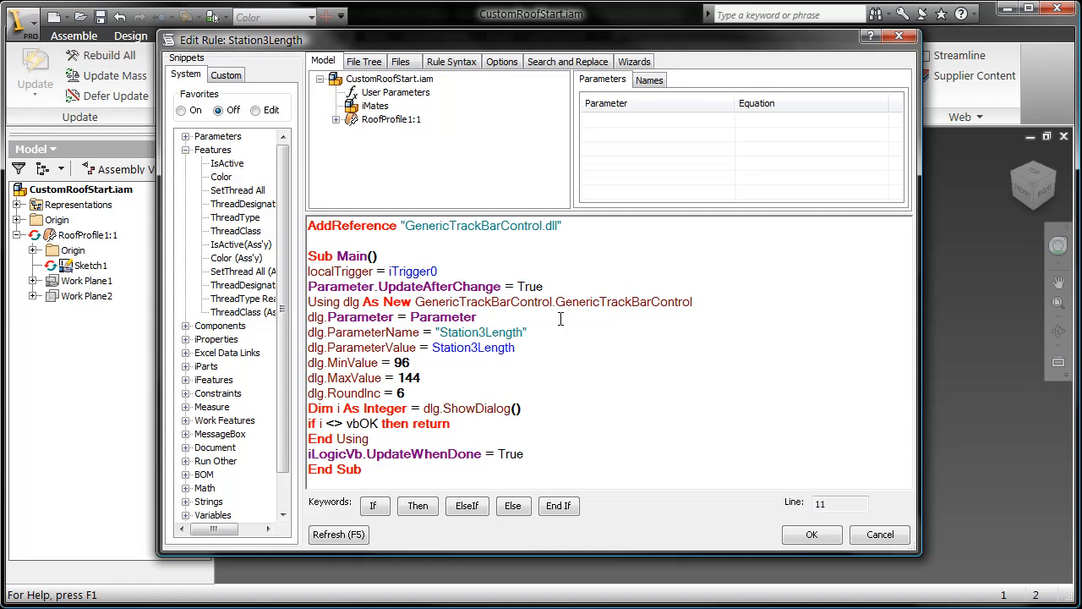
Set the Station3 slider rules' limits (max 220, 45, increment 1), save them and start the sliders.
key(BackSpace)
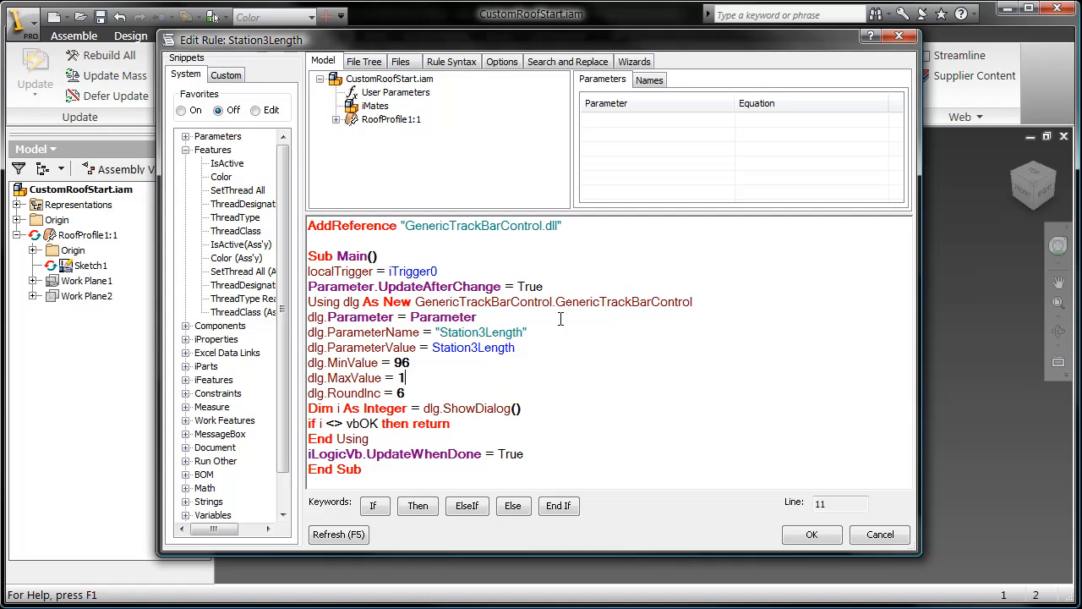
text(220)
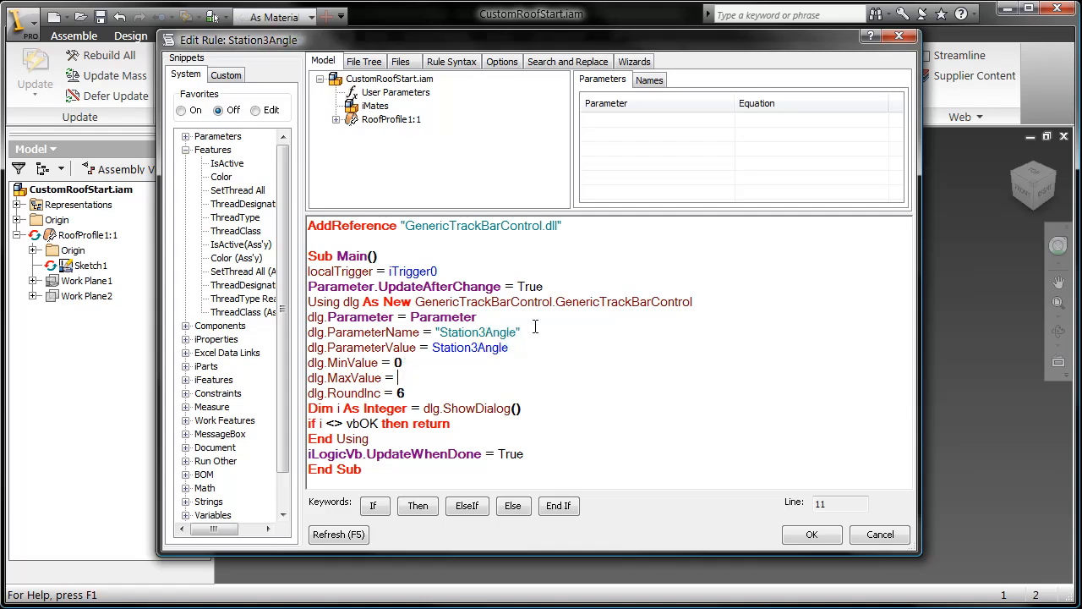
text(45)
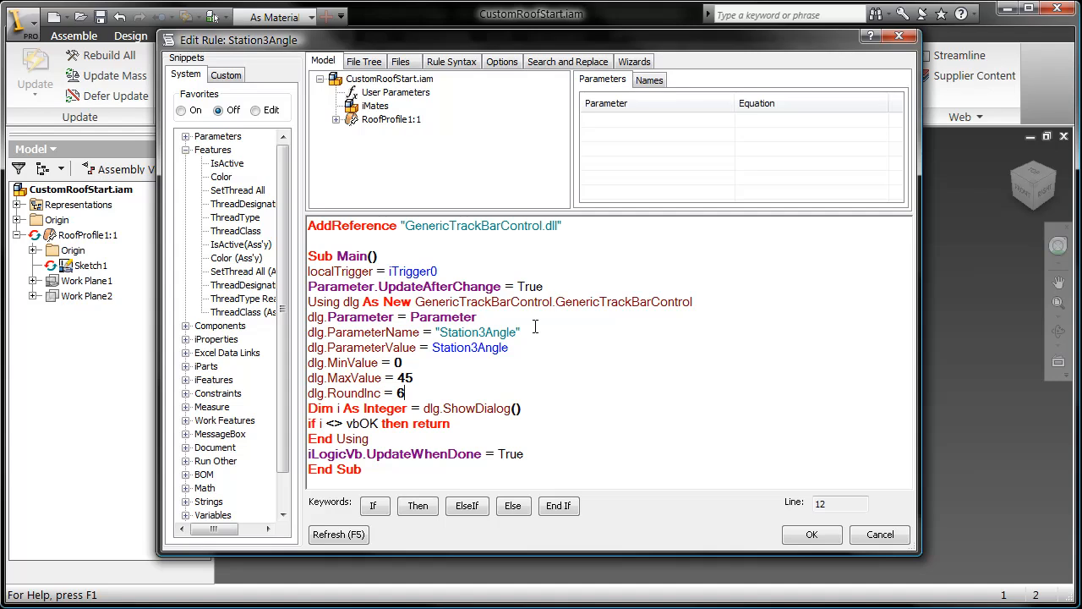
text(1)
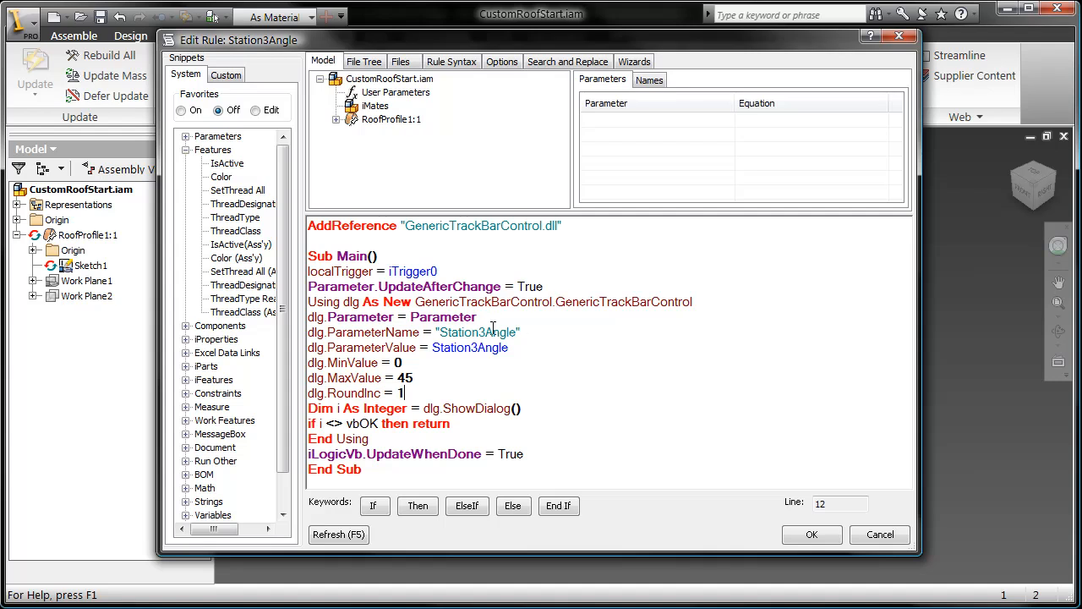
click(811, 535)
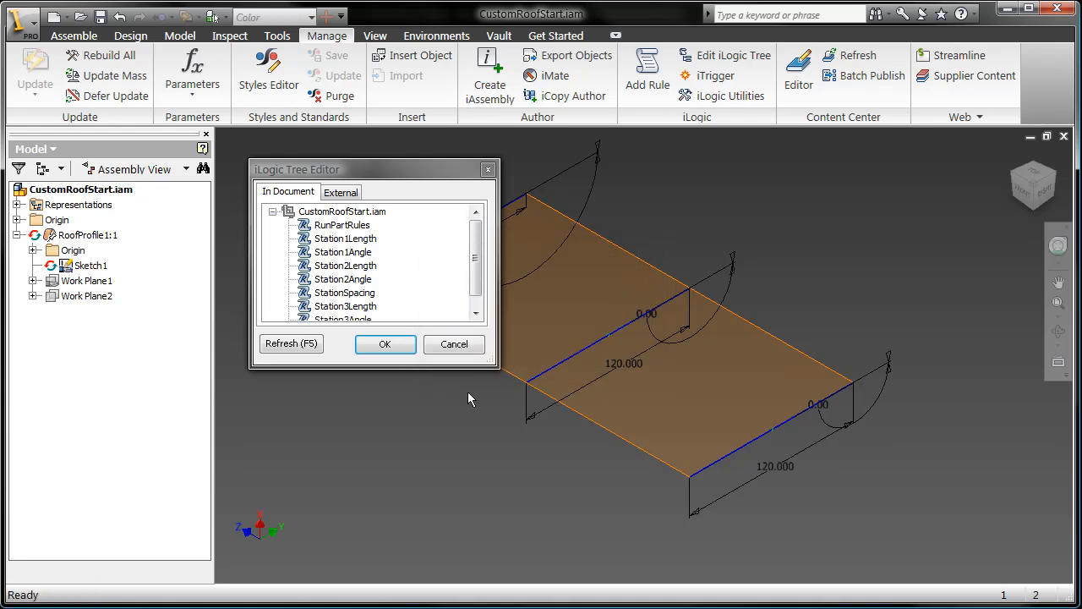
click(385, 345)
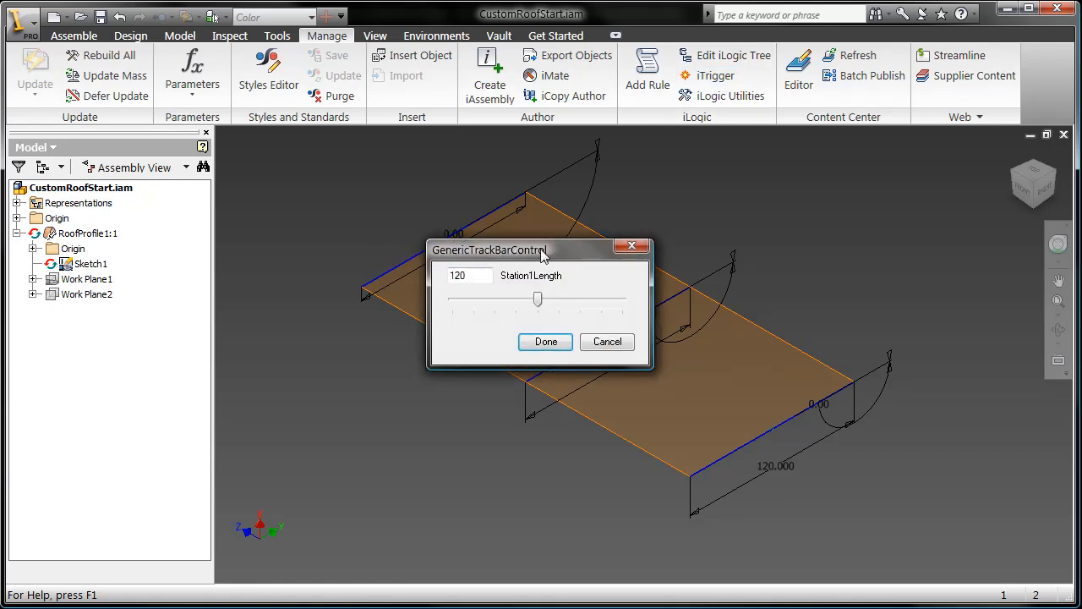
Lengthen the first station to 132 and try twists of 5 and 15 degrees before returning it to 0.
drag(488, 248, 376, 396)
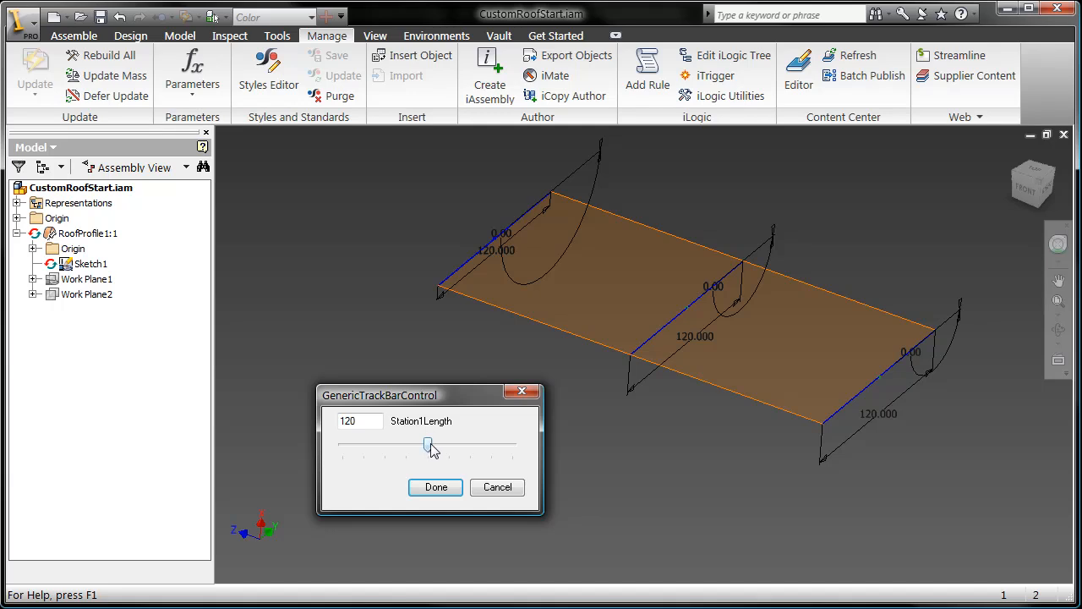
drag(429, 443, 514, 443)
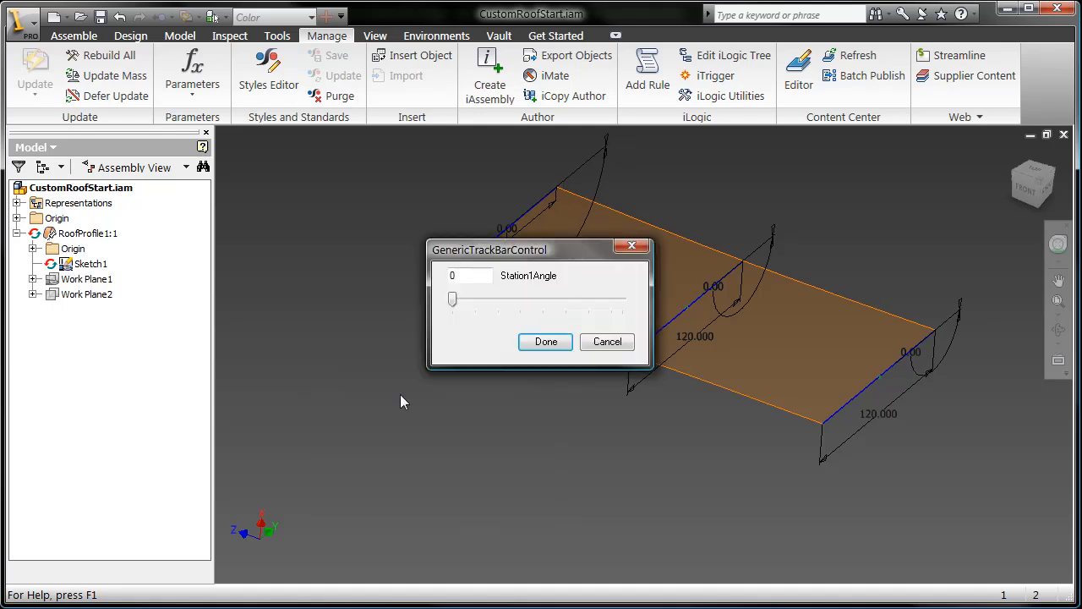
drag(489, 251, 346, 406)
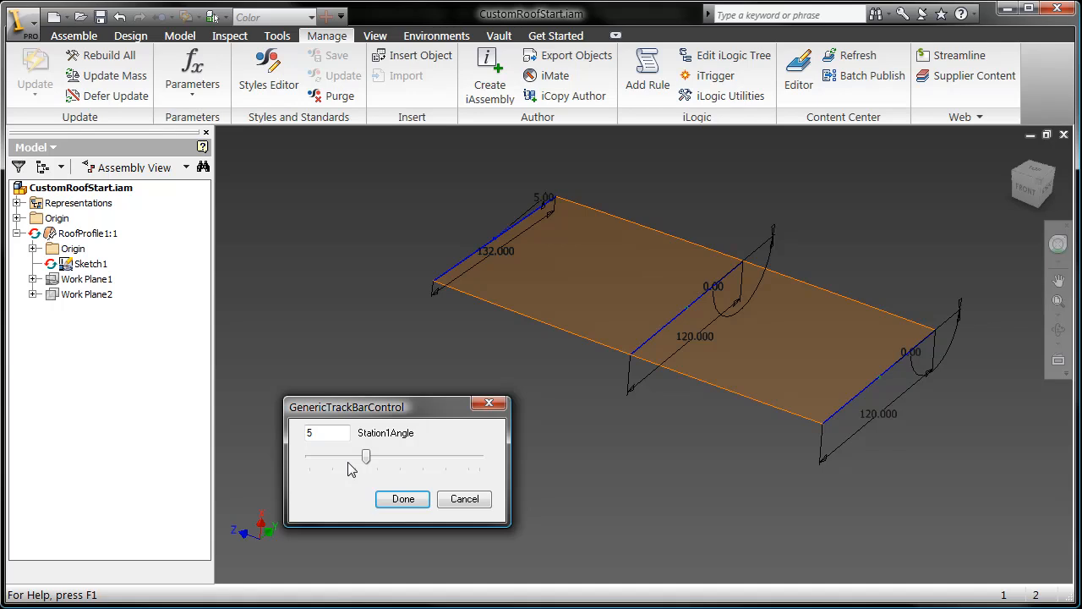
drag(366, 457, 480, 457)
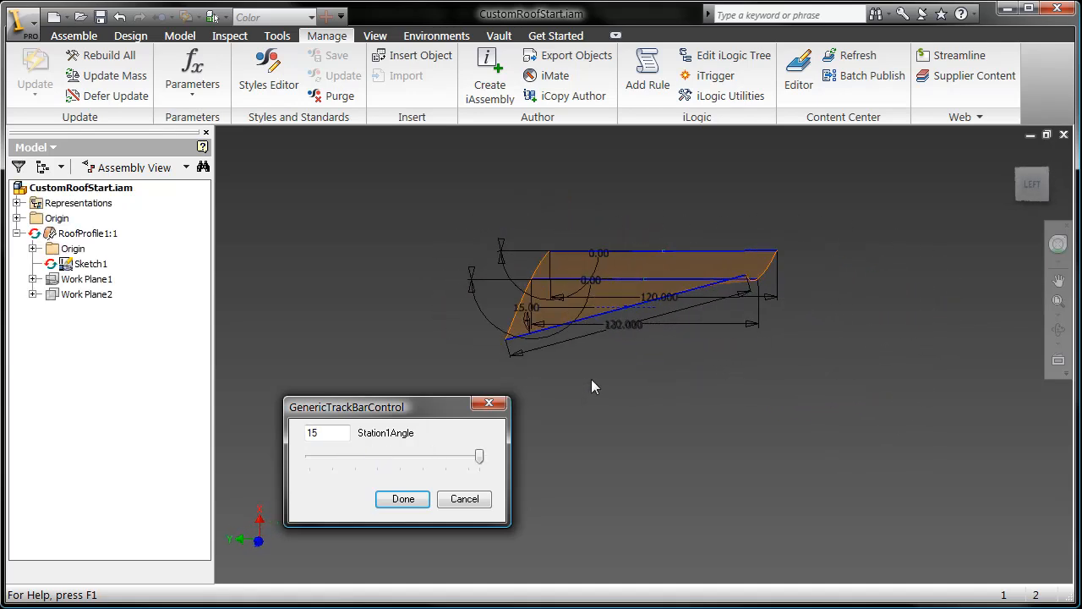
drag(480, 457, 309, 457)
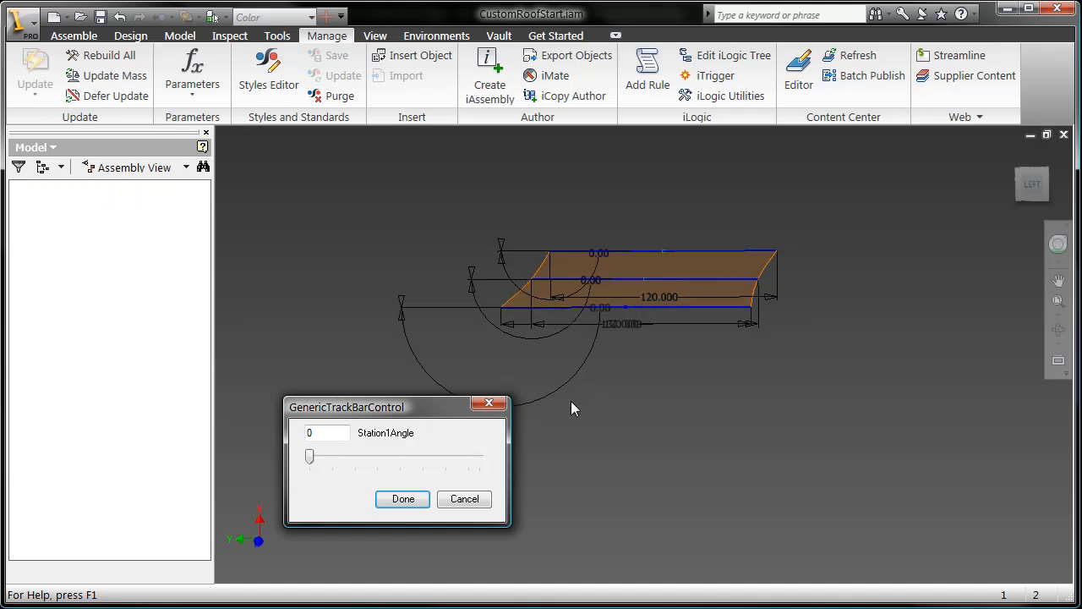
drag(309, 457, 399, 457)
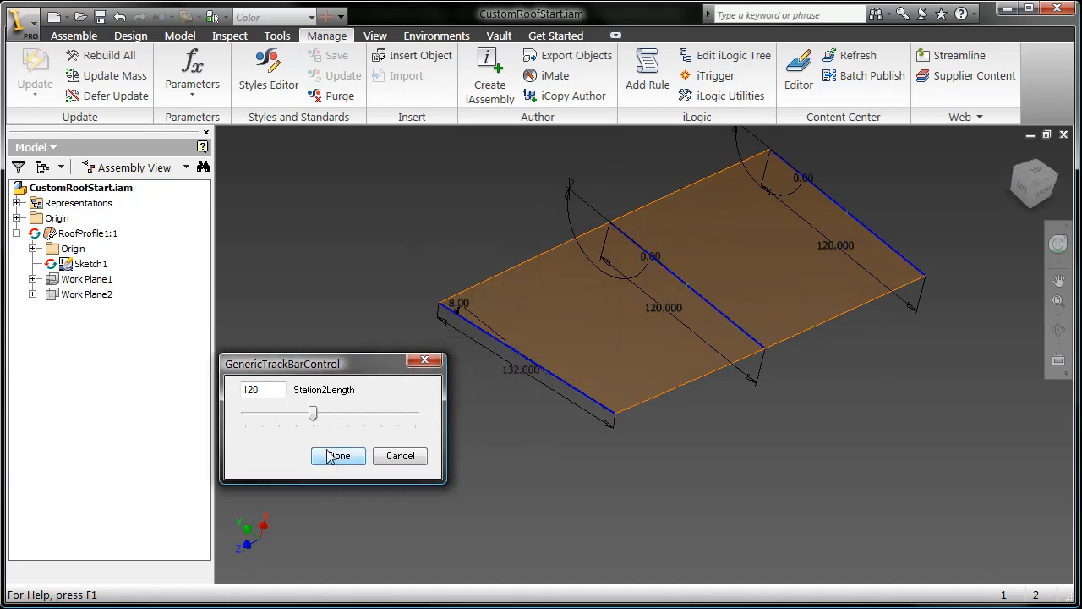
Stretch the middle station to 144 long and accept a 28 degree twist.
drag(313, 412, 245, 412)
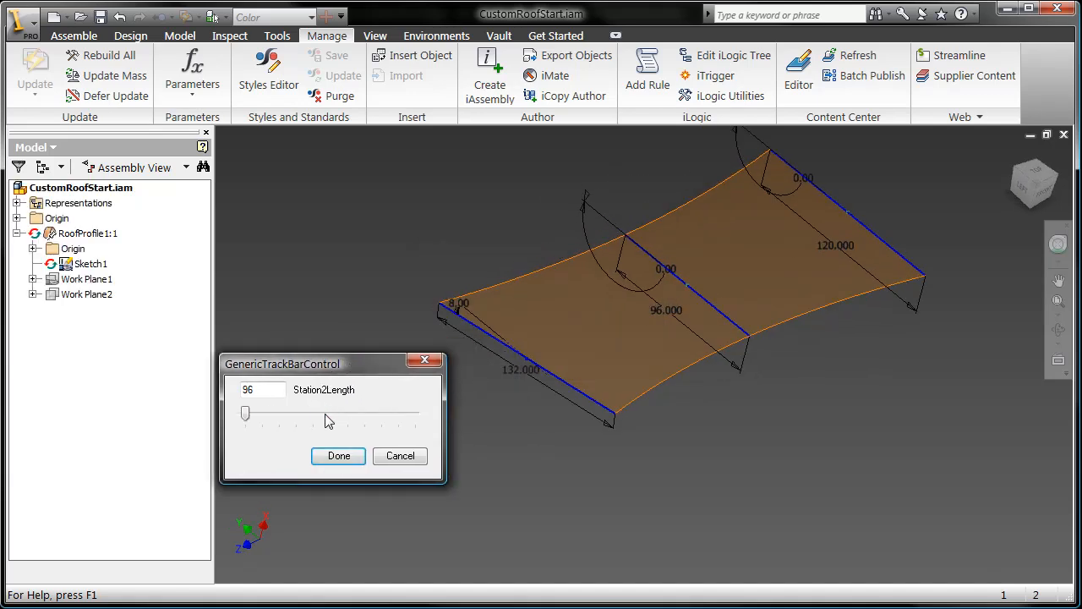
drag(245, 413, 415, 412)
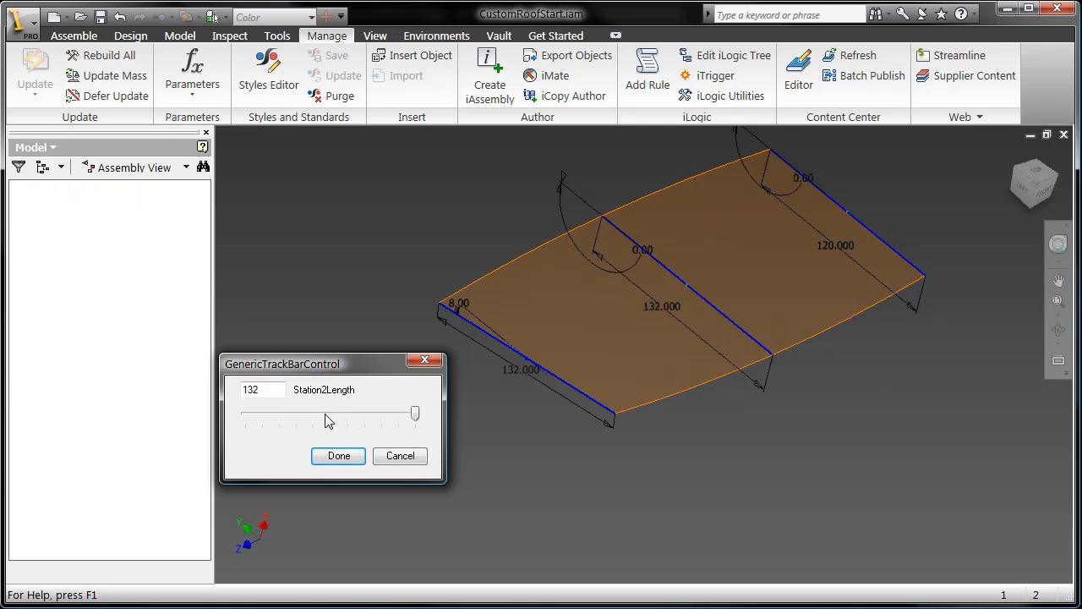
drag(414, 413, 381, 412)
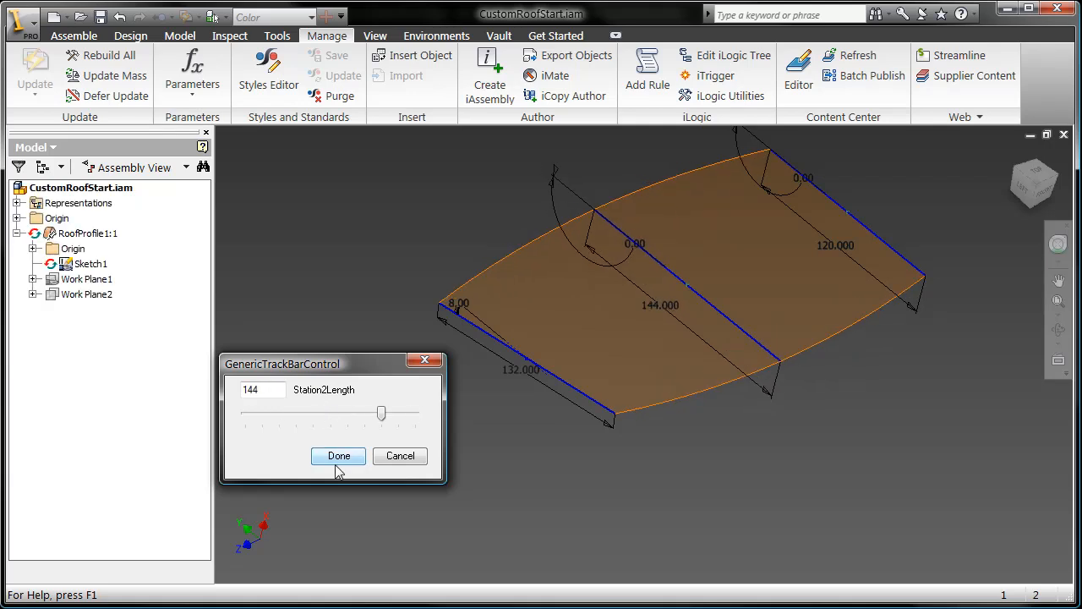
click(338, 457)
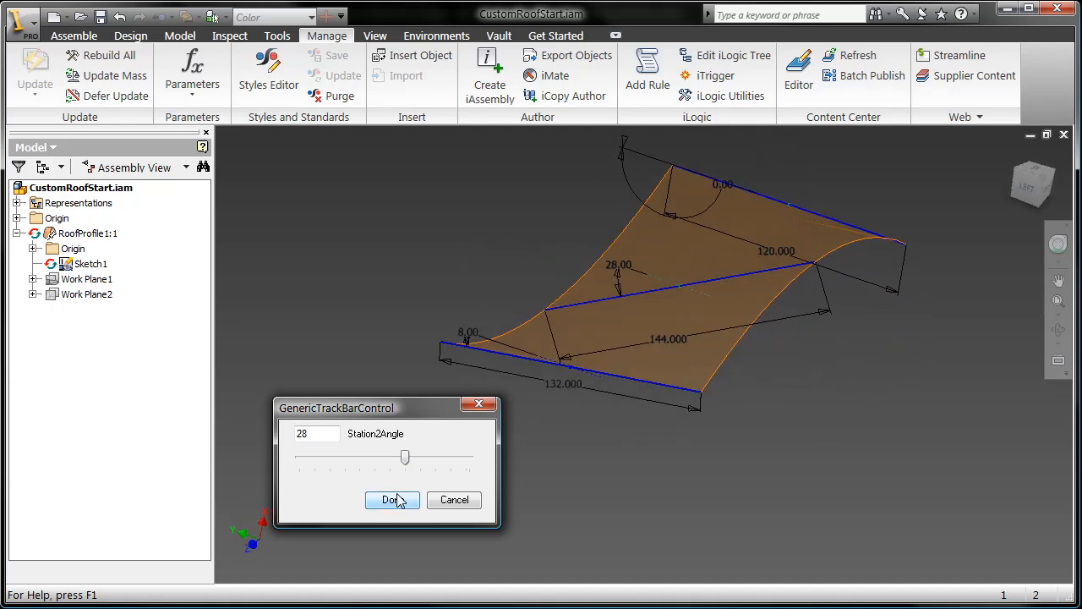
click(393, 501)
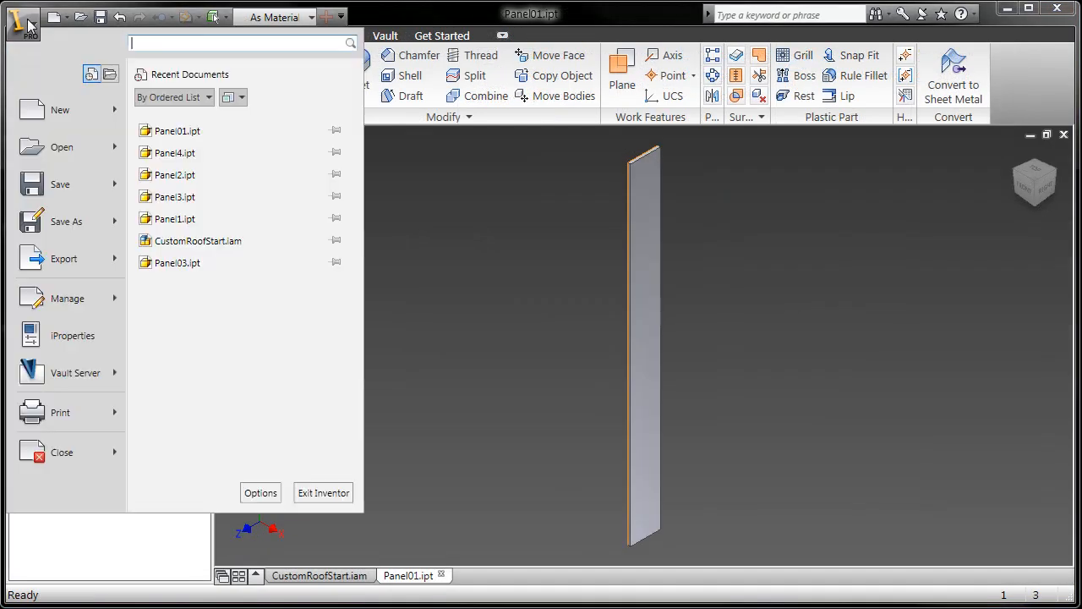
Save the panel as Panel02 and set its work plane offset to -PanelWidth*2.
click(66, 220)
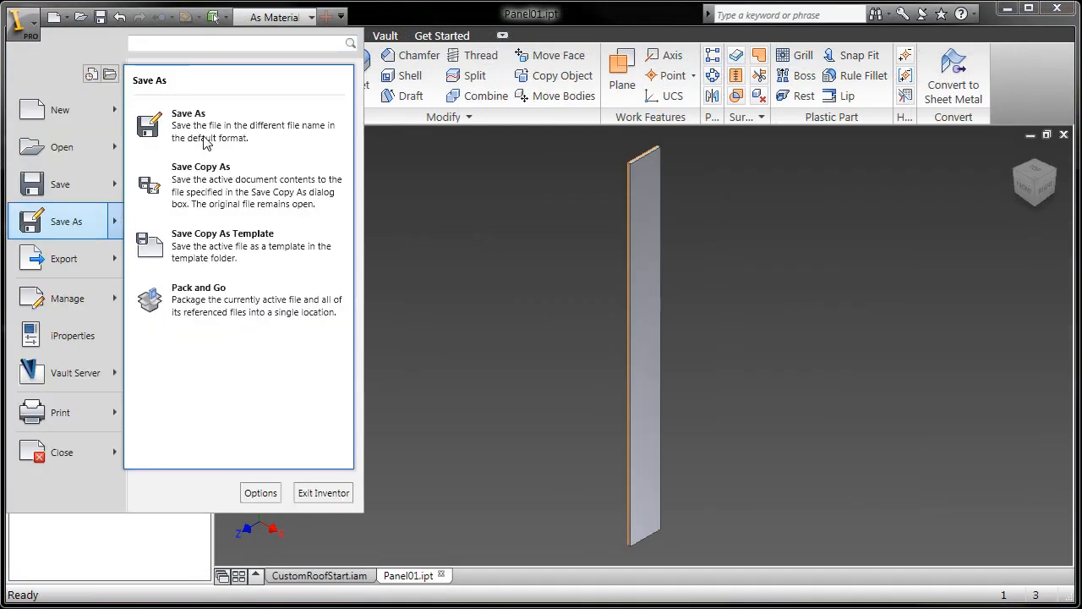
click(188, 125)
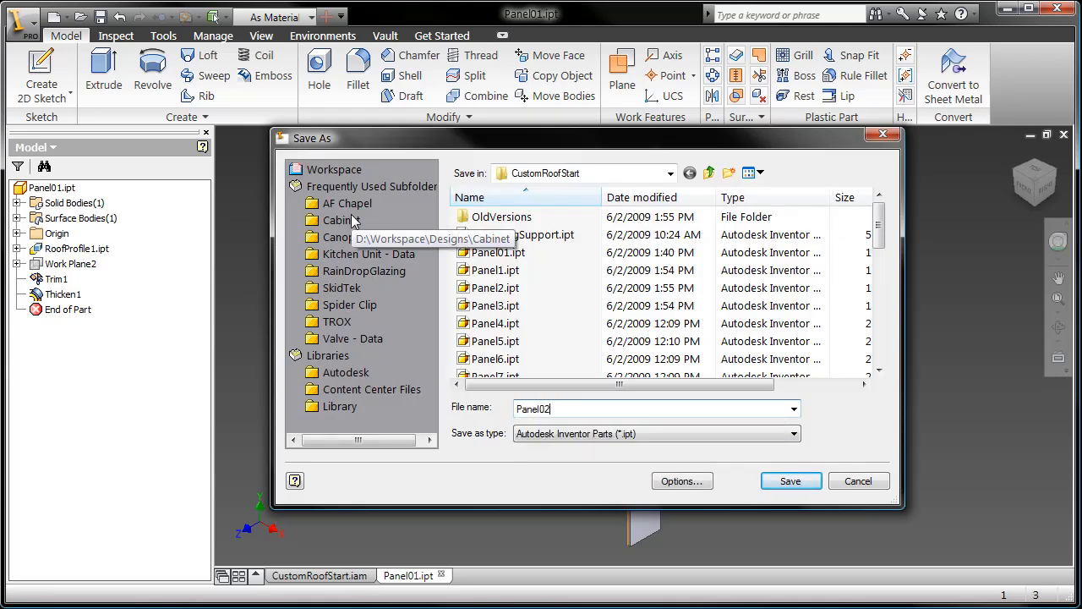
click(791, 480)
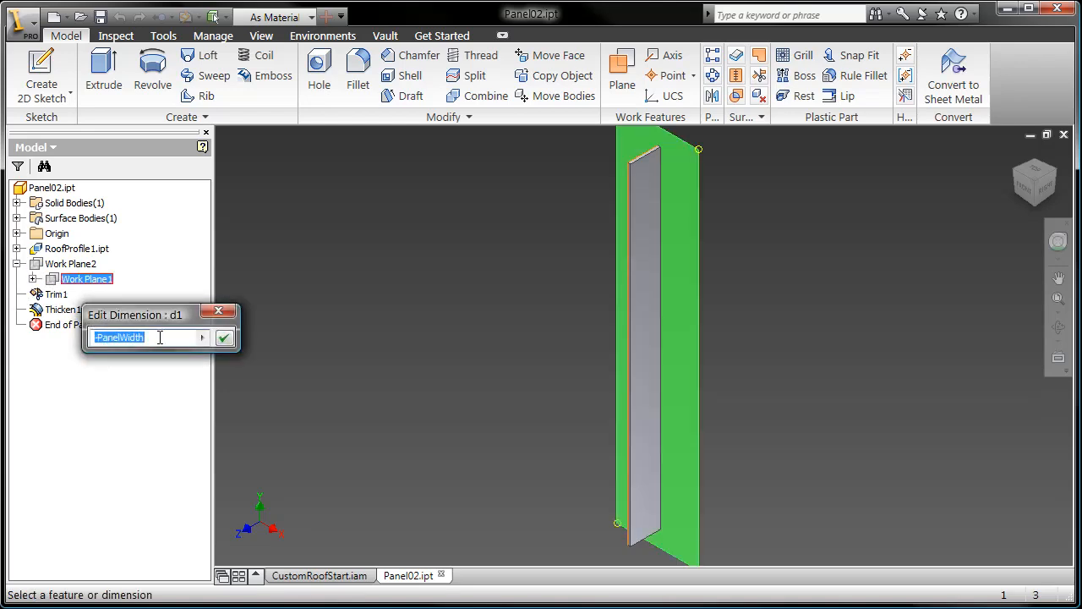
text(*2)
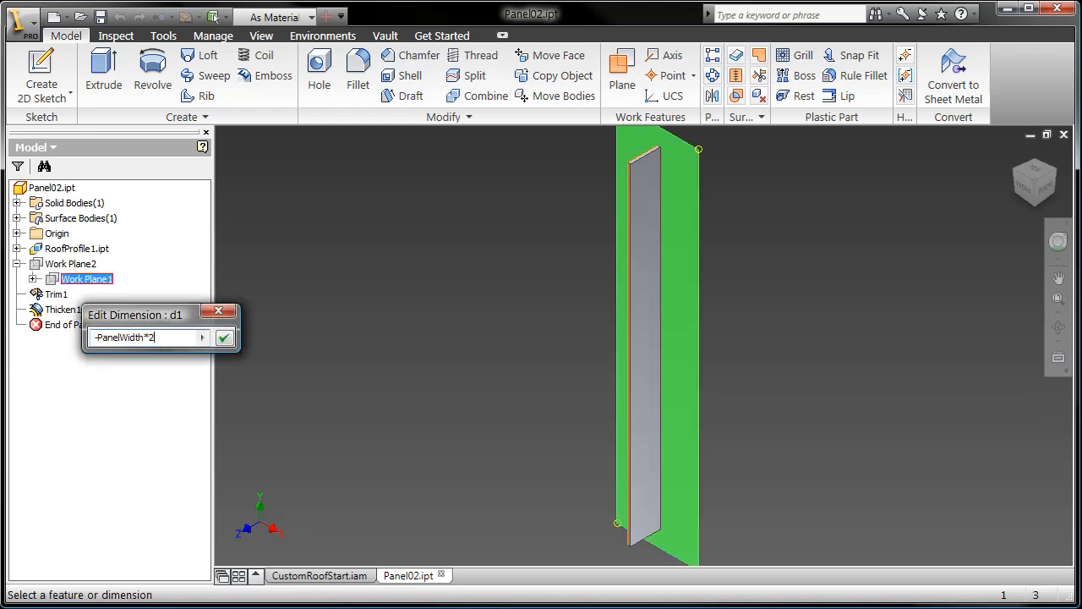
click(223, 338)
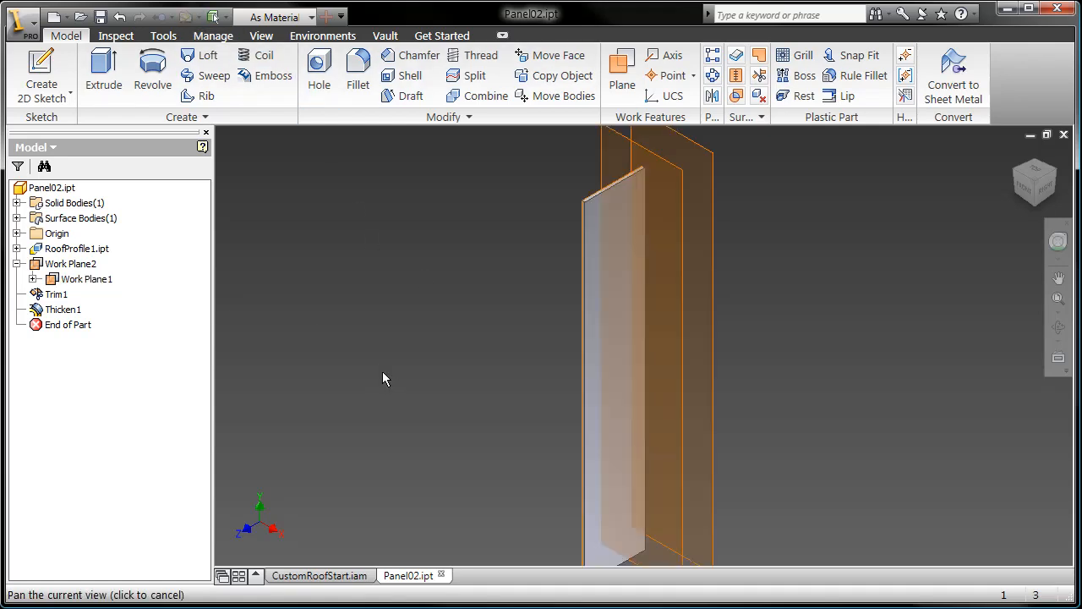
click(68, 325)
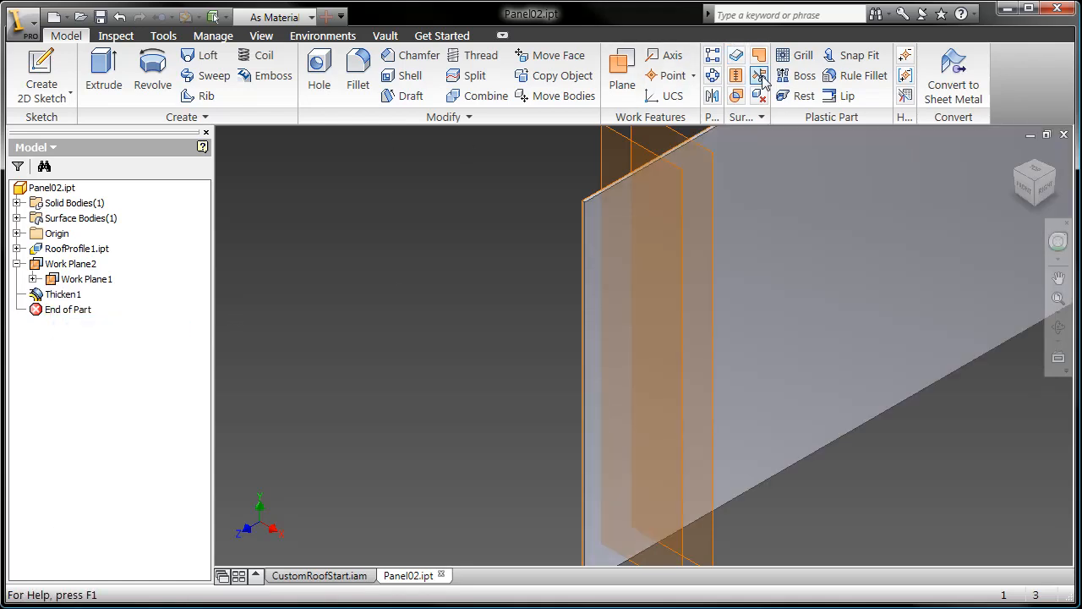
Trim the panel surface against the work plane, removing the region outside the thin panel.
click(757, 74)
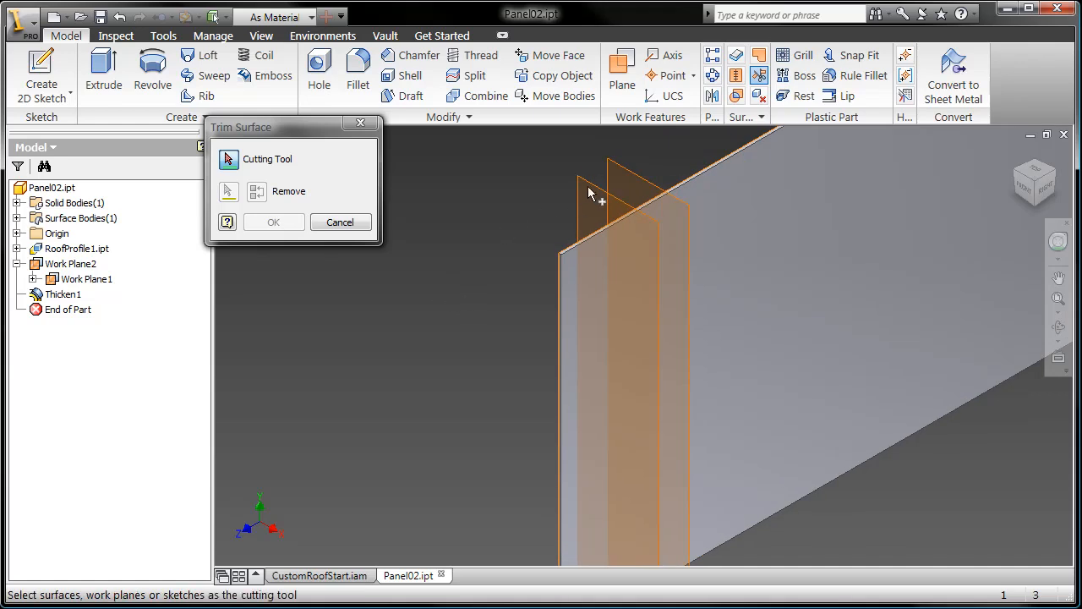
click(274, 222)
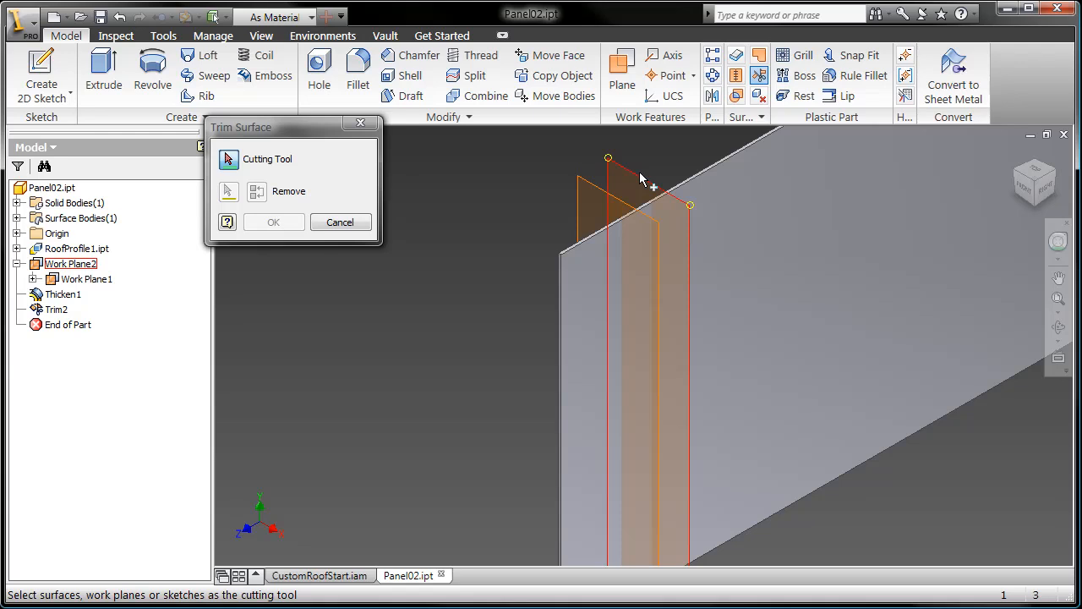
click(274, 222)
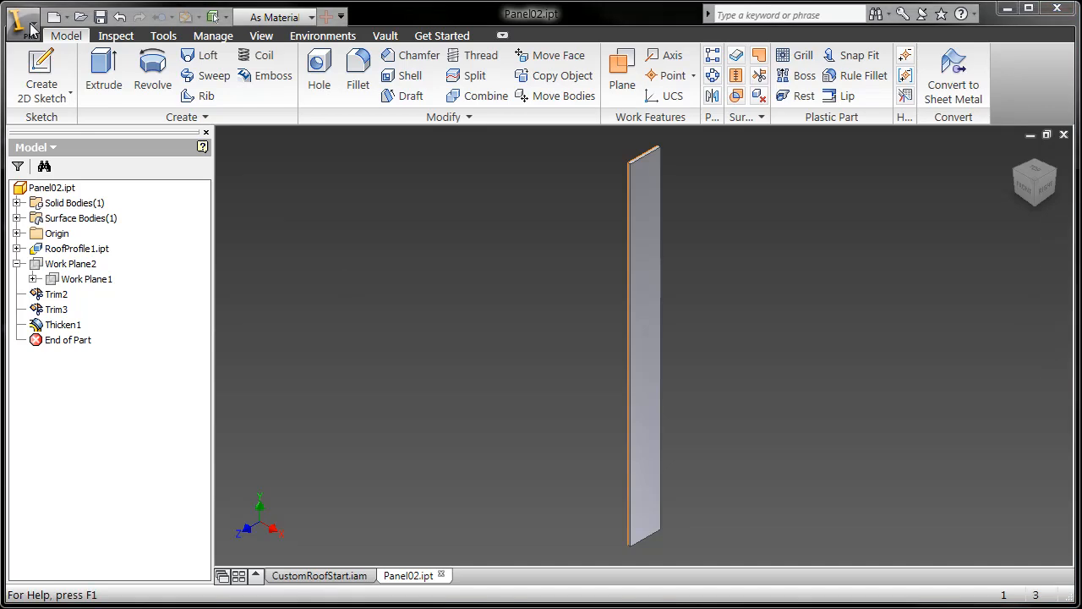
Save the trimmed panel part under the new name Panel03.ipt.
click(20, 18)
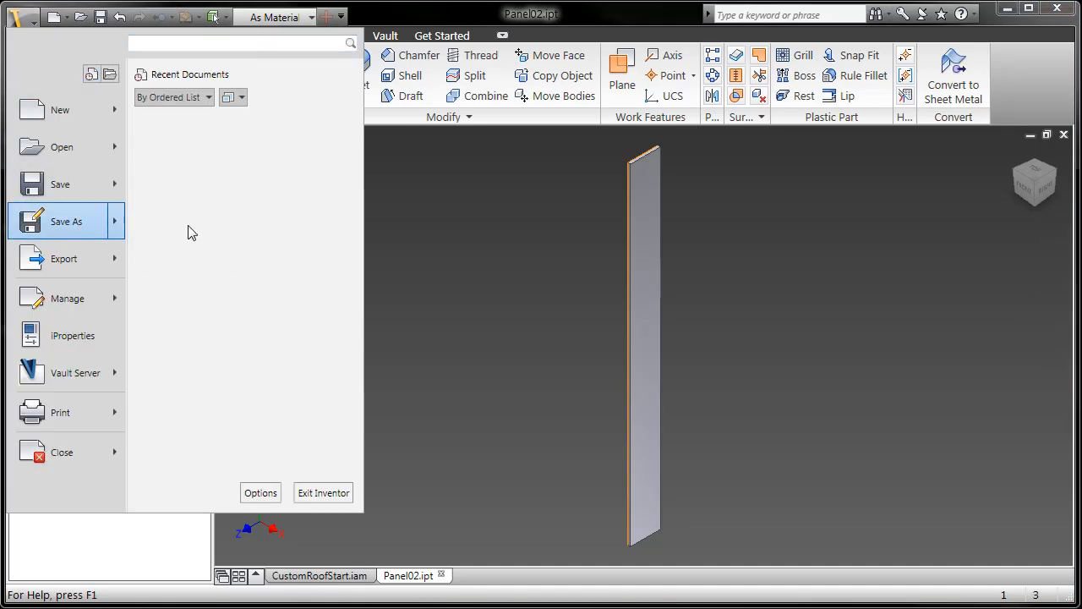
click(66, 220)
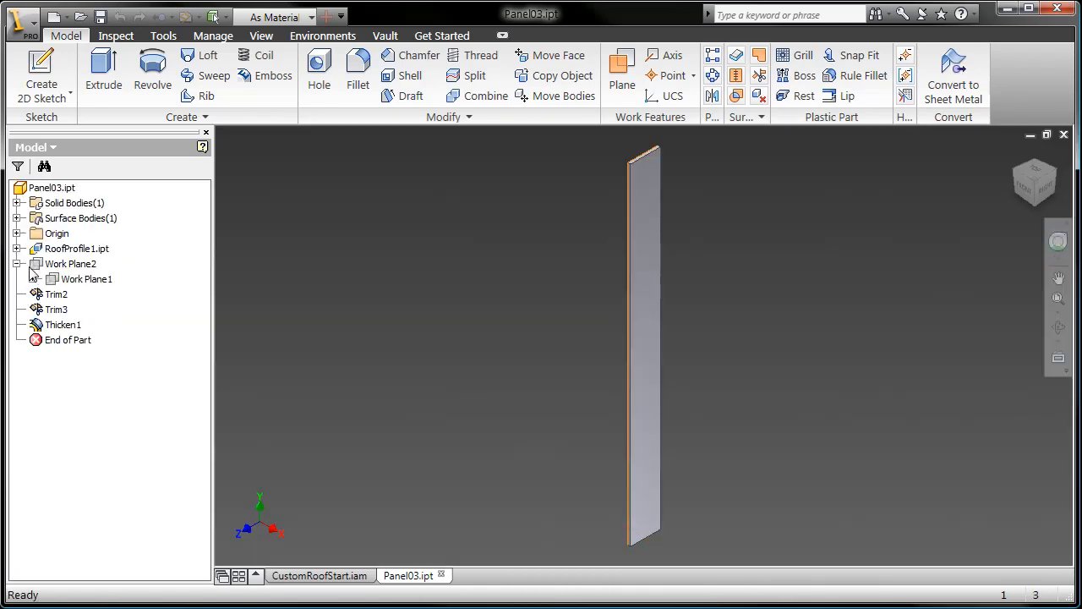
double_click(86, 279)
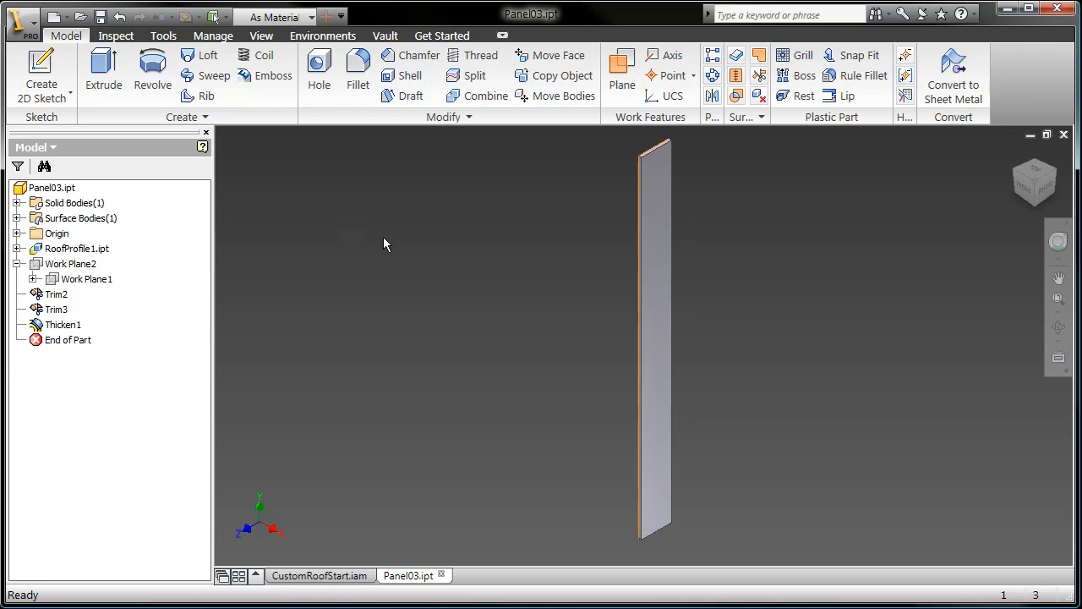
Place all the Panel .ipt files into the CustomRoofStart assembly and finish placement.
click(318, 575)
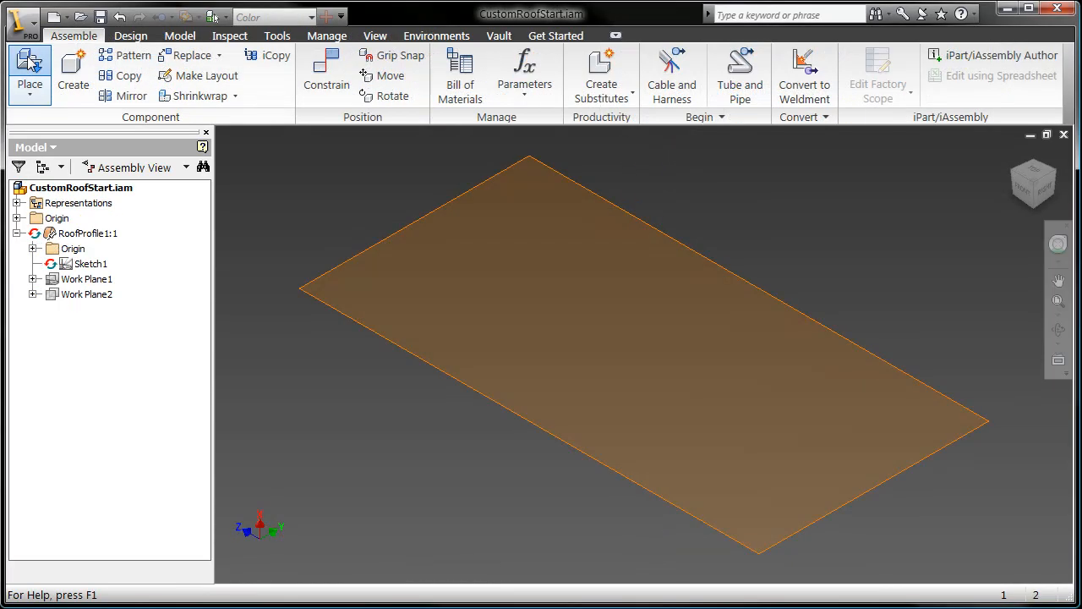
click(29, 66)
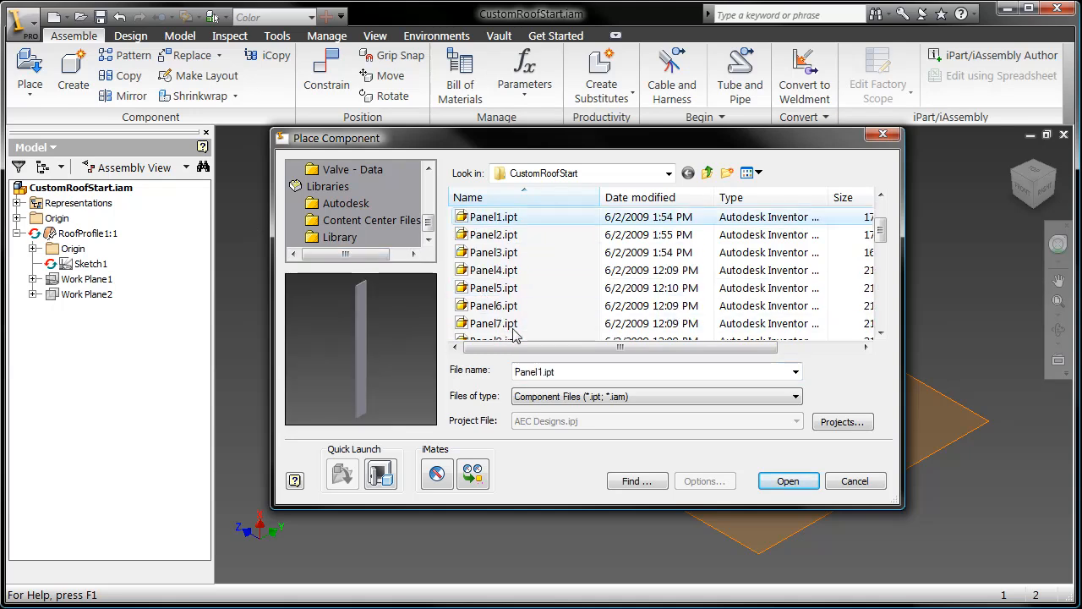
scroll(down, 3)
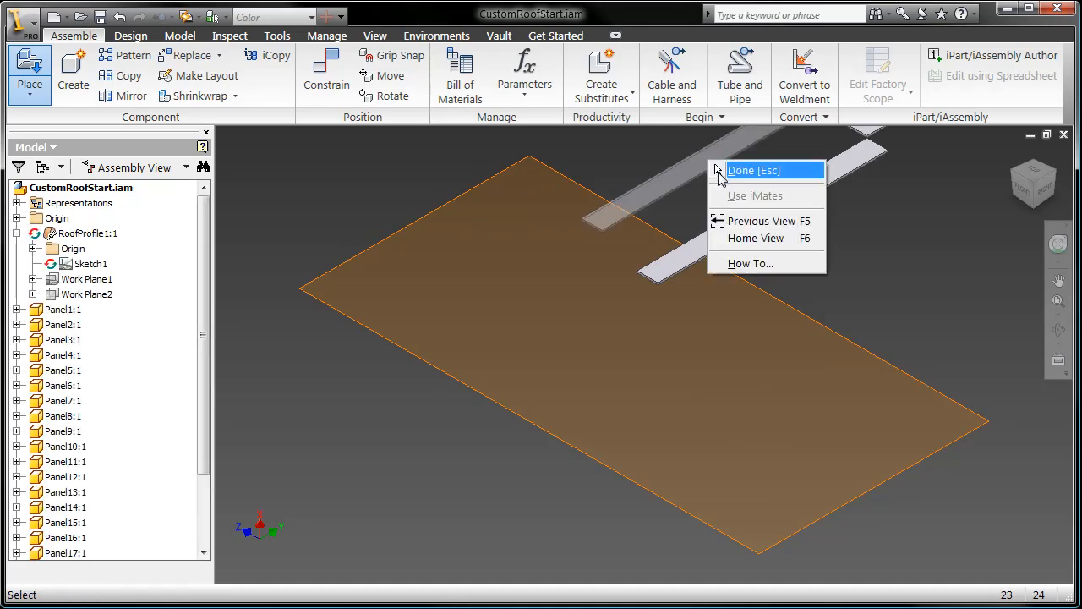
click(767, 169)
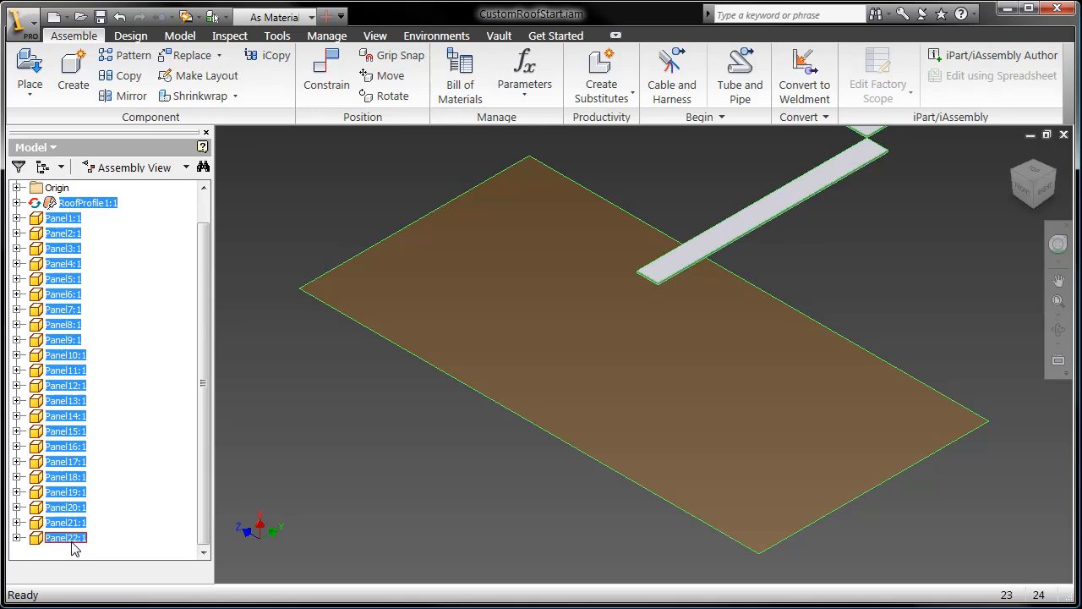
Run the AlignOccurrences macro to snap all 22 panels onto the roof profile.
click(278, 36)
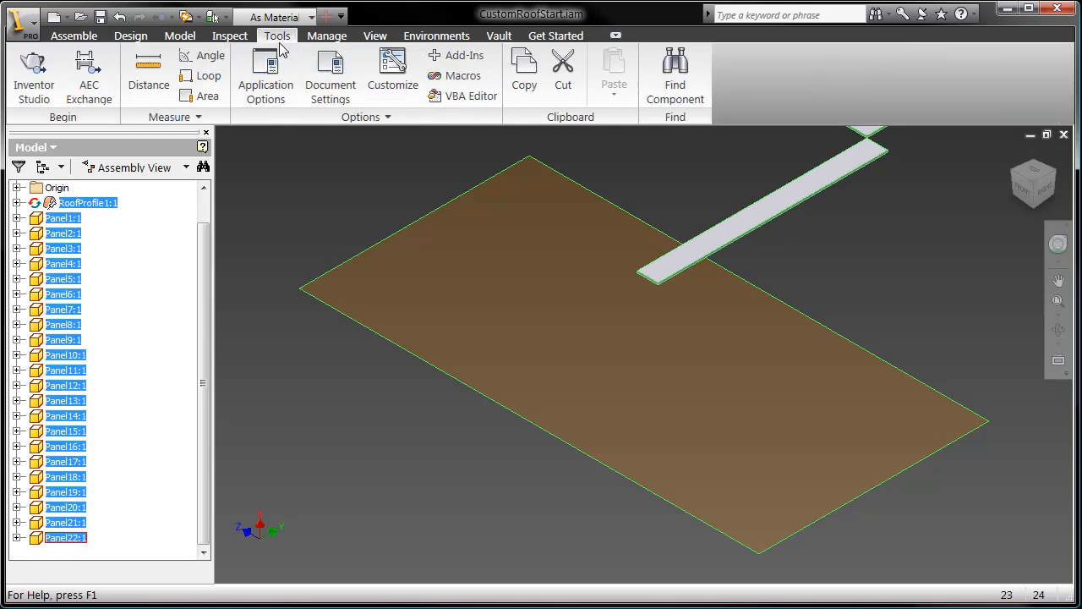
click(462, 75)
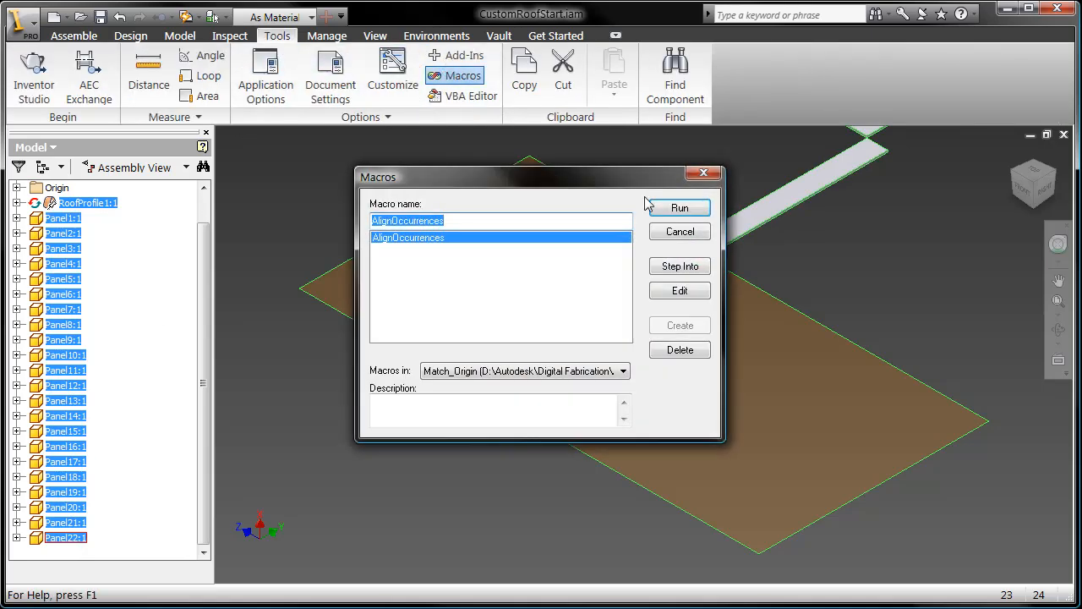
click(680, 206)
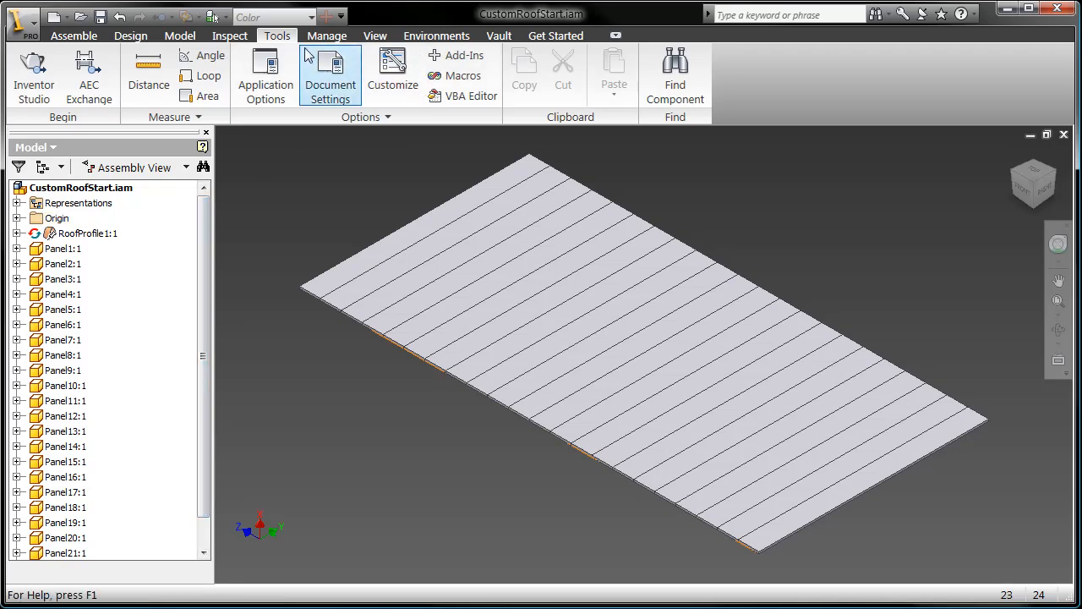
click(326, 36)
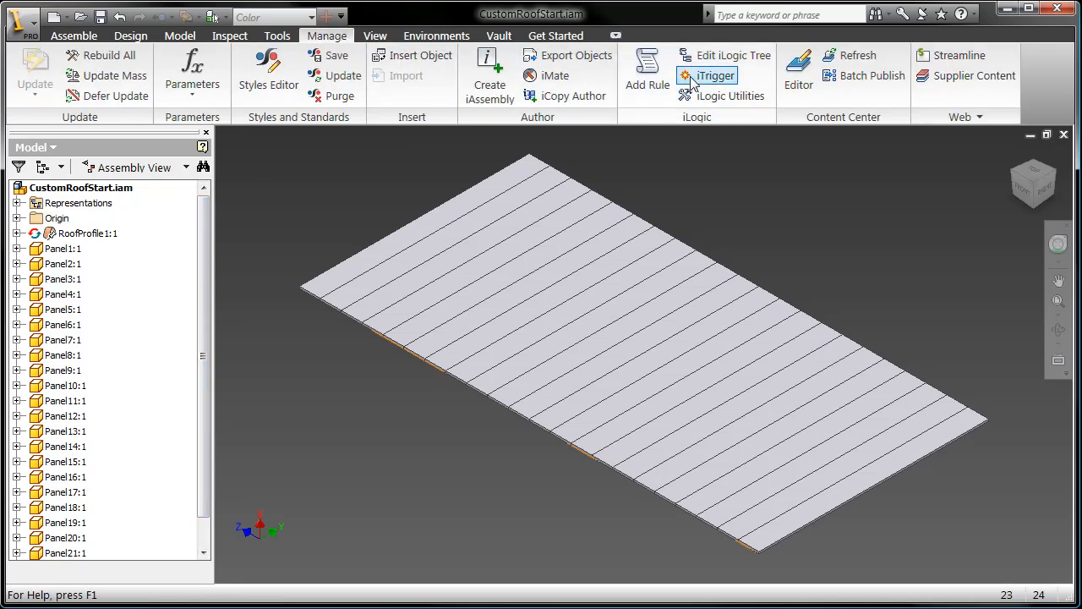
Trigger the slider rules, set Station1Length from 120 to 144 and adjust the station 1 twist.
click(708, 74)
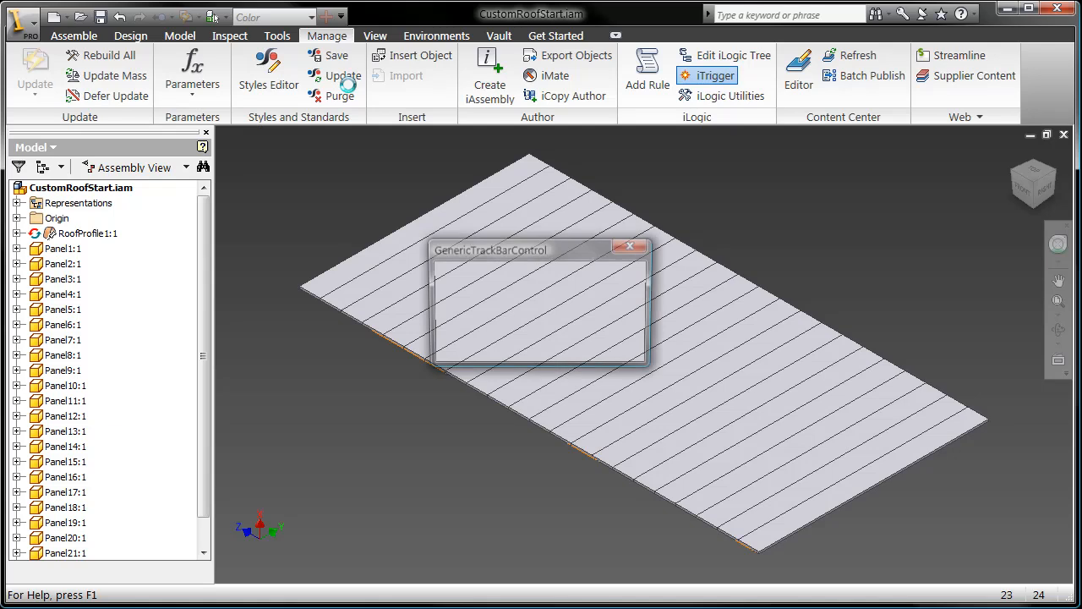
drag(490, 251, 372, 407)
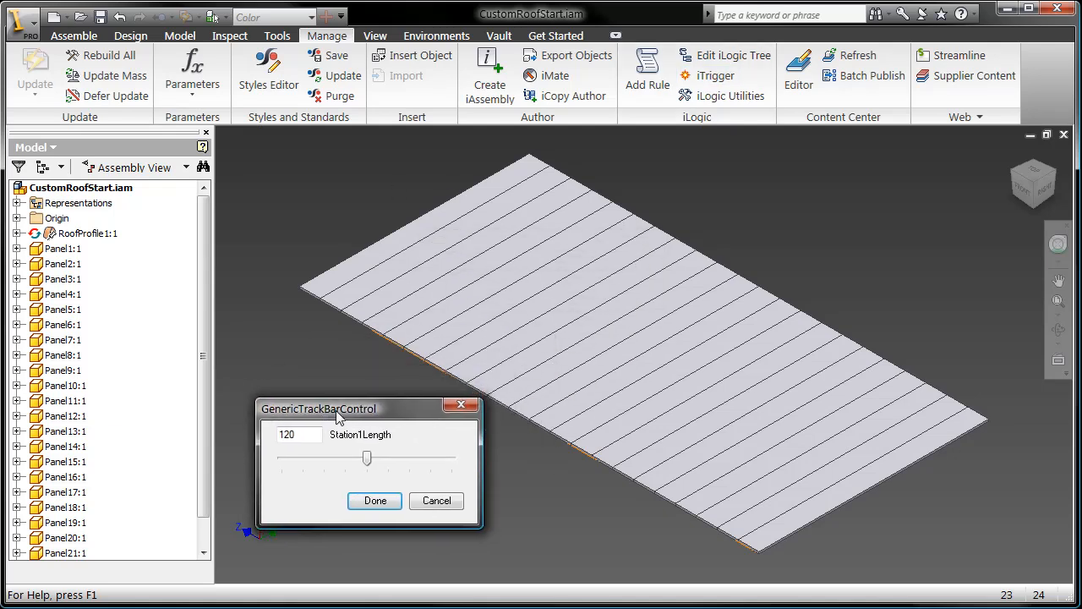
mouse_move(362, 352)
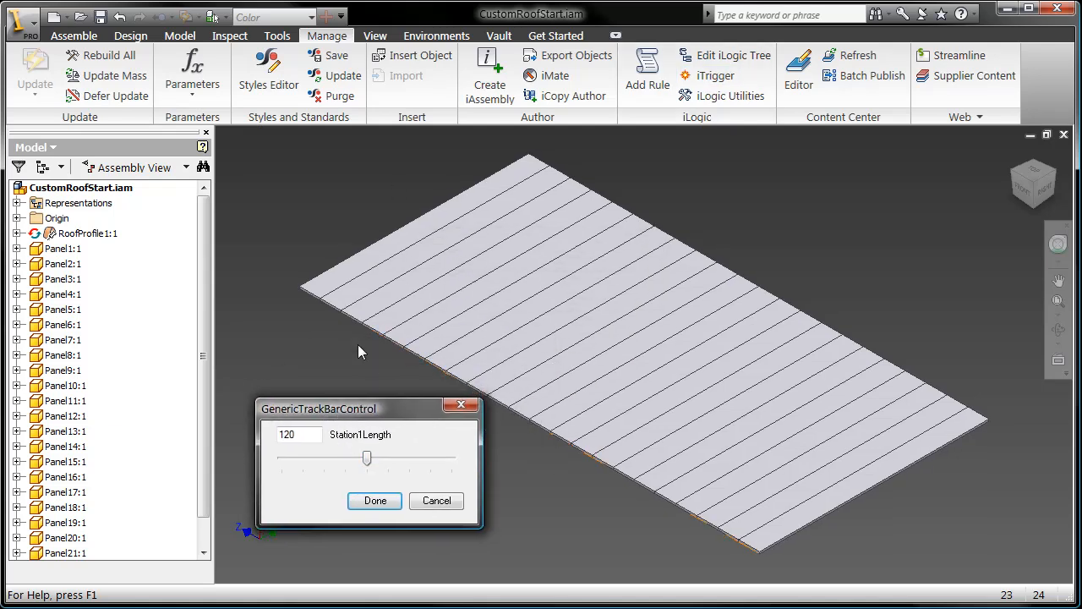
drag(366, 457, 410, 456)
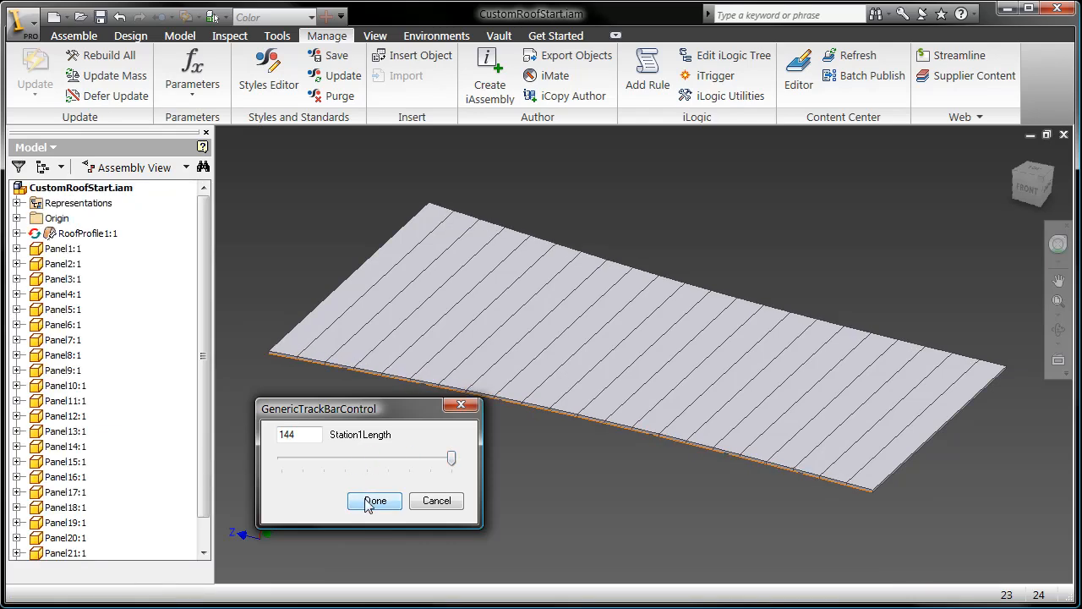
click(375, 501)
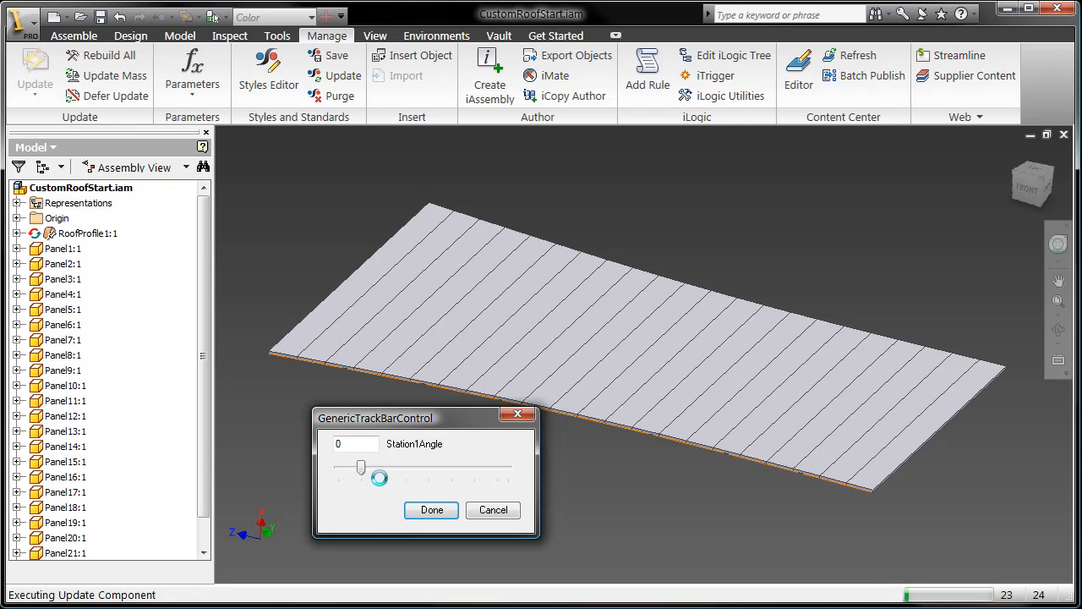
drag(360, 466, 450, 467)
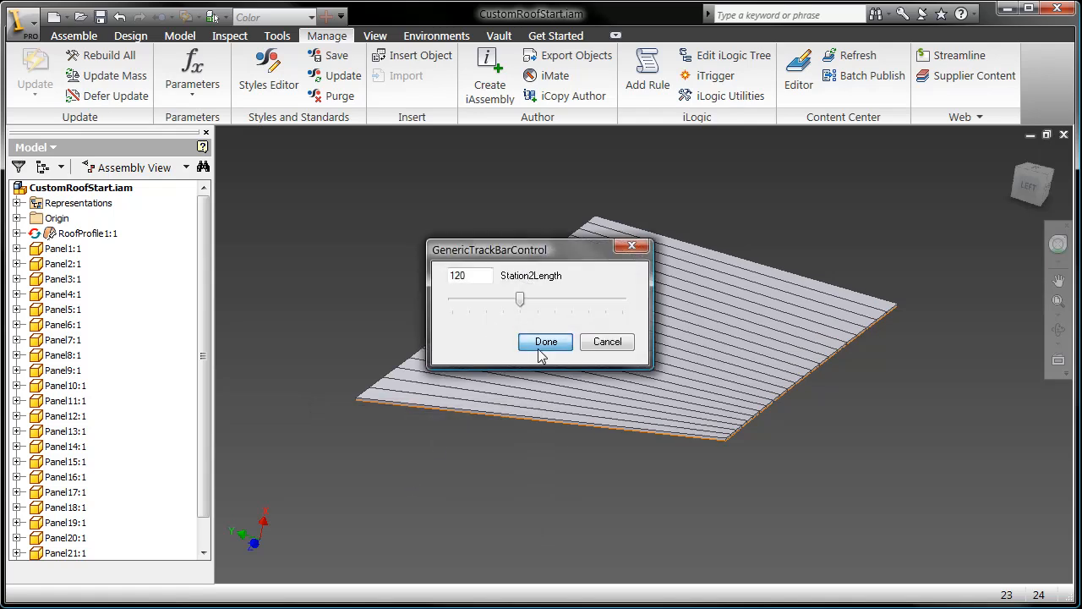
Keep Station2Length at 120 and twist station 2 to an angle of 18.
click(545, 342)
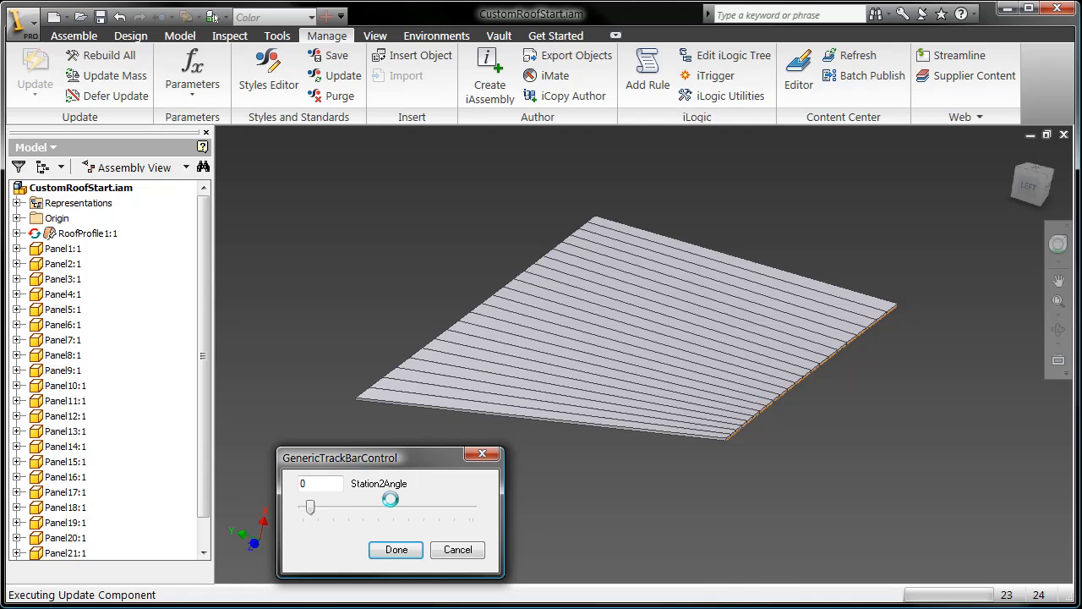
drag(309, 507, 368, 508)
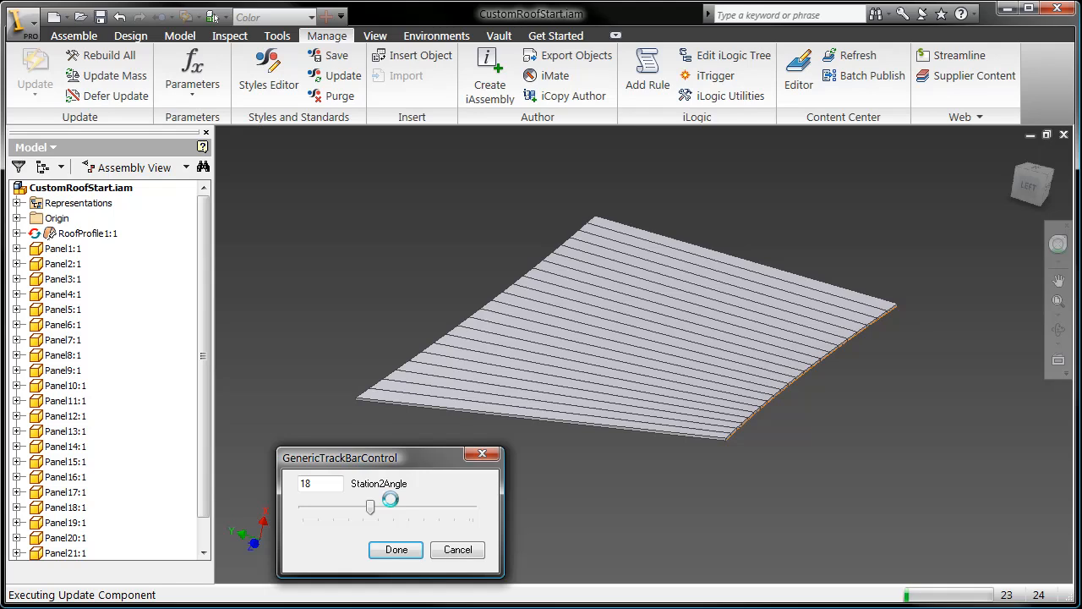
drag(389, 501, 371, 507)
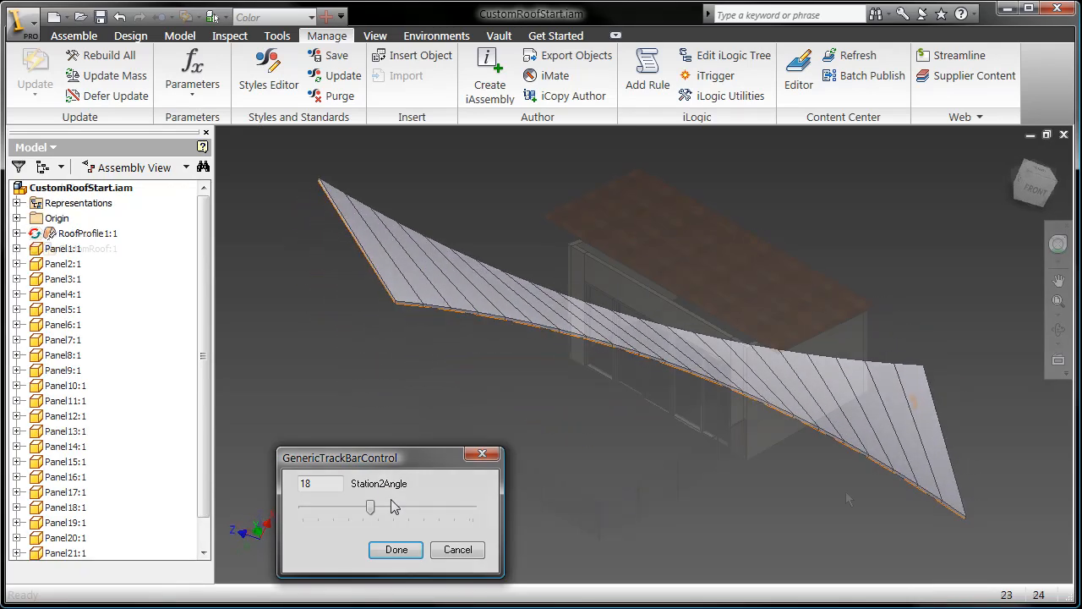
View the roof from the ViewCube Top face and edit CustomRoof:1 in place.
click(398, 550)
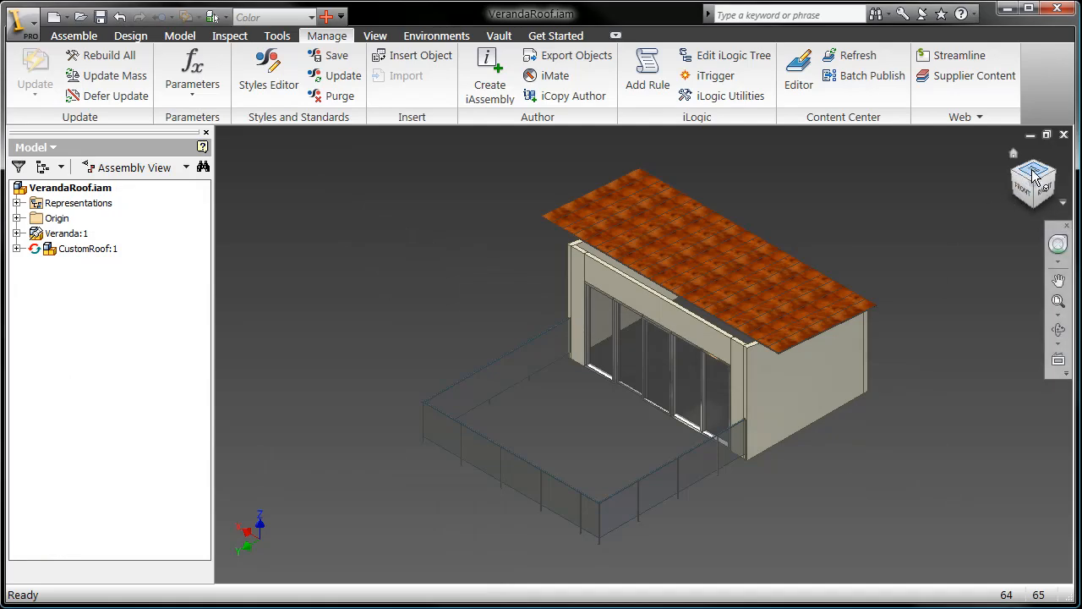
click(1031, 180)
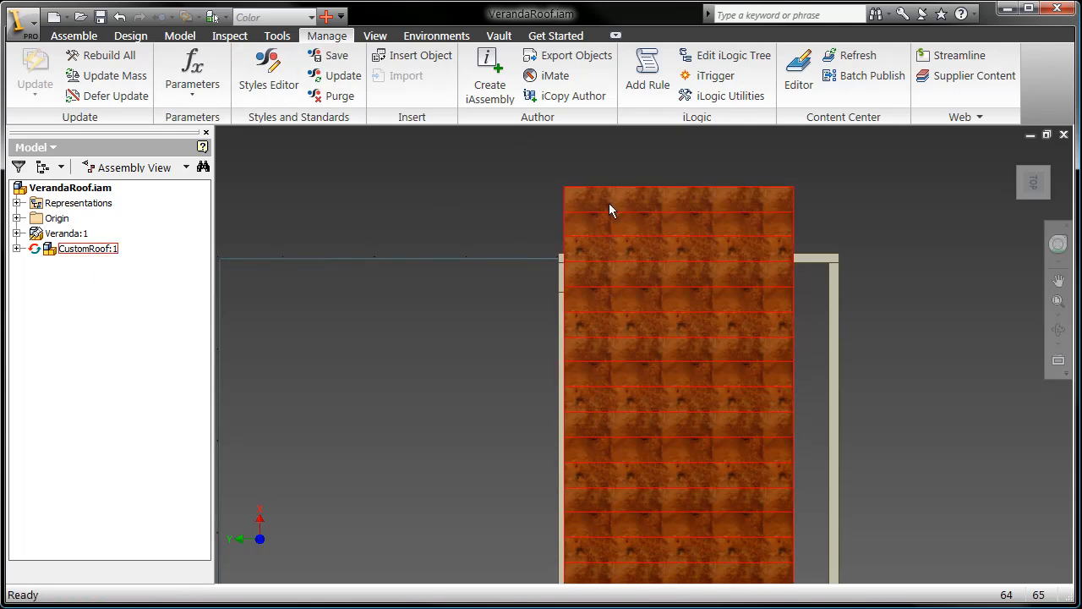
double_click(84, 247)
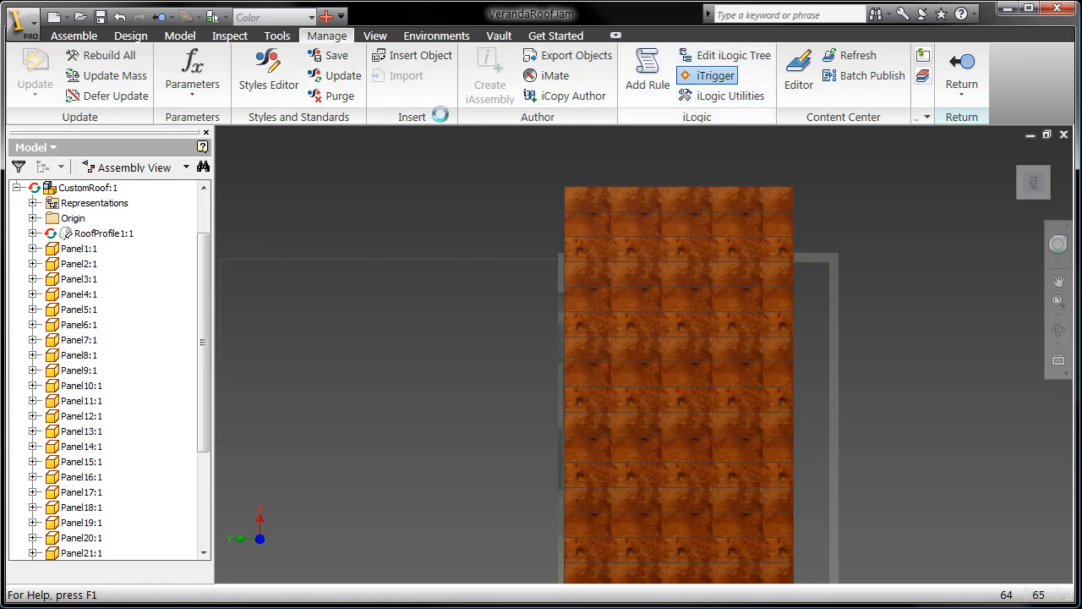
Via iTrigger sliders, set Station1 length to 156 and accept its angle.
click(715, 75)
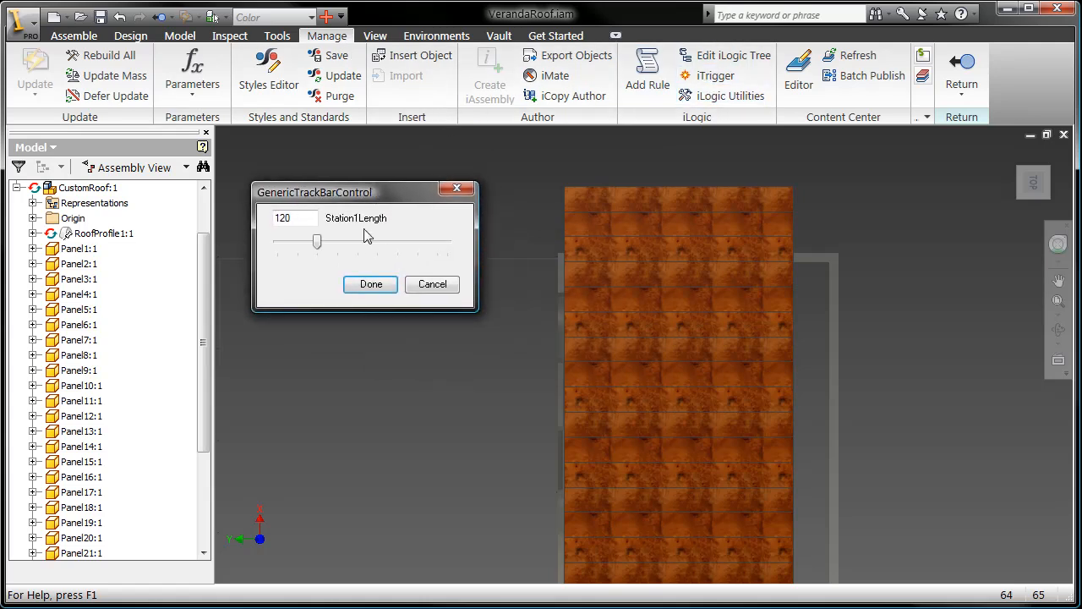
drag(318, 242, 377, 242)
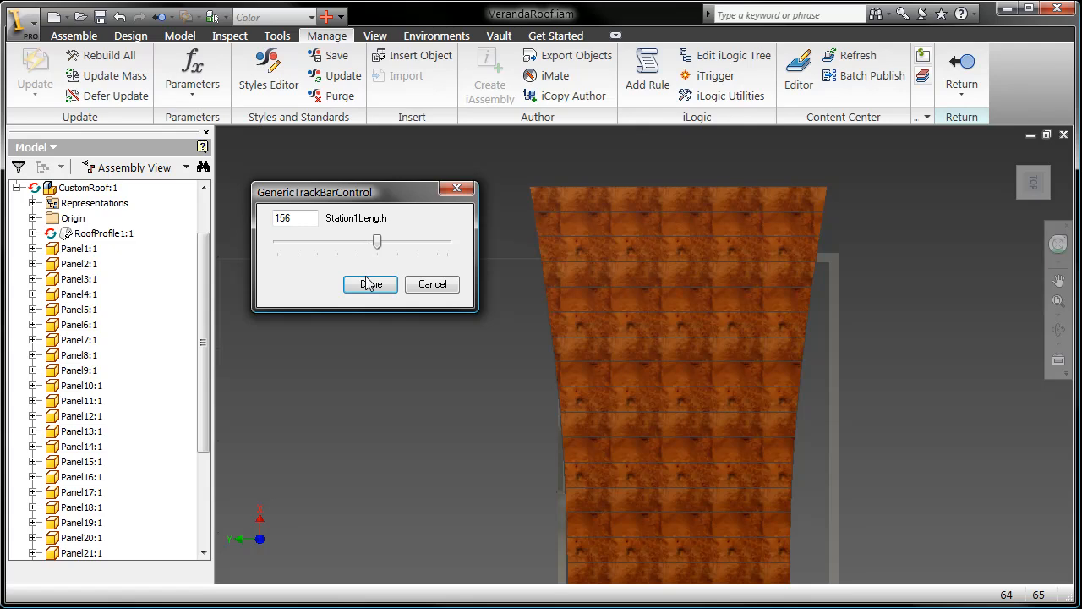
click(371, 284)
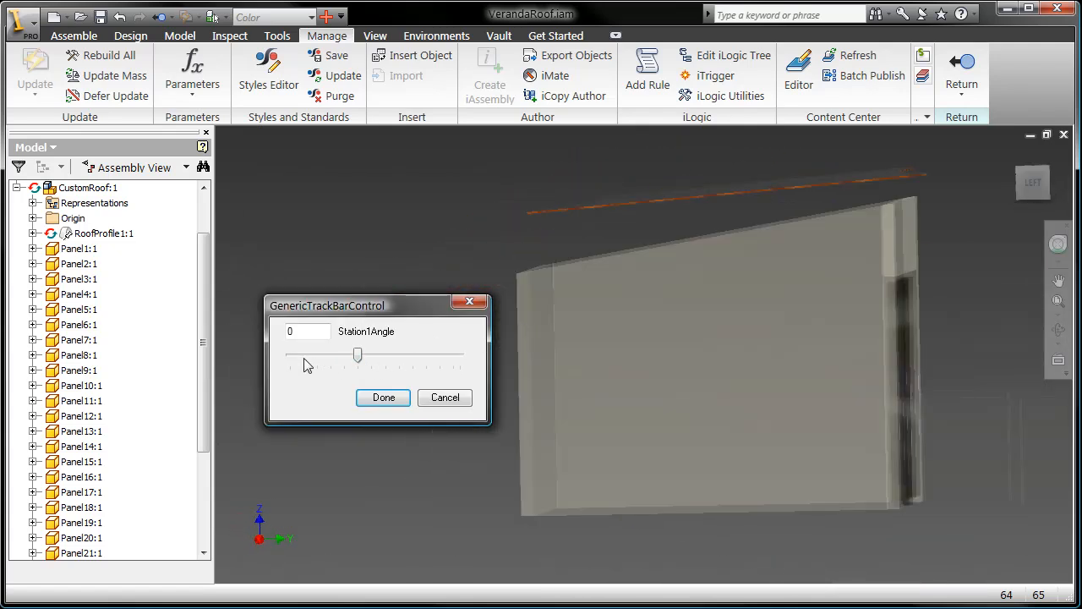
click(382, 397)
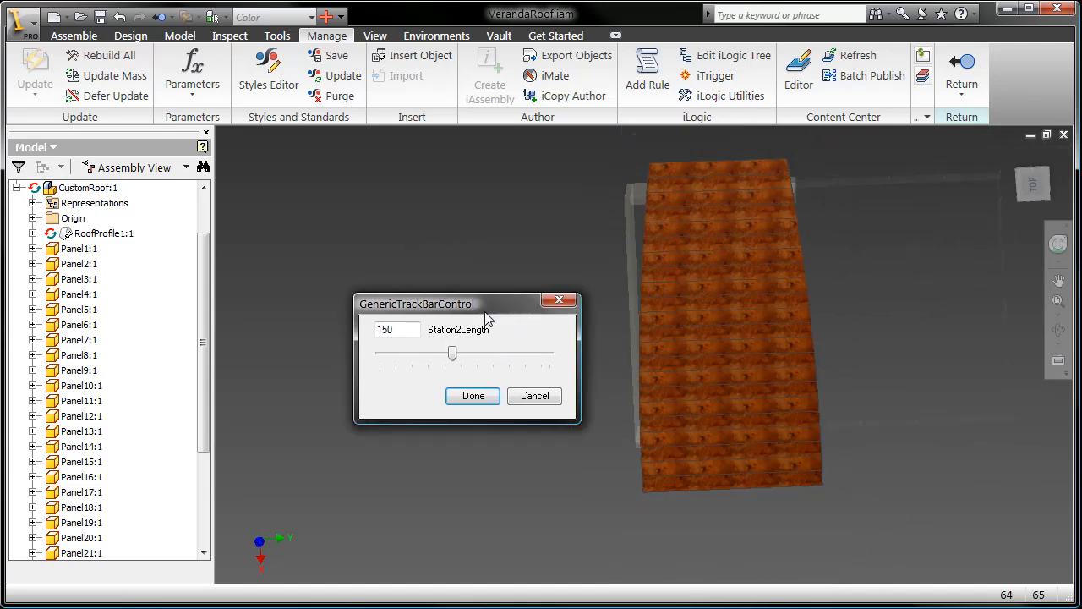
Set Station2 length to 210 and its angle to 12 degrees.
drag(454, 353, 498, 365)
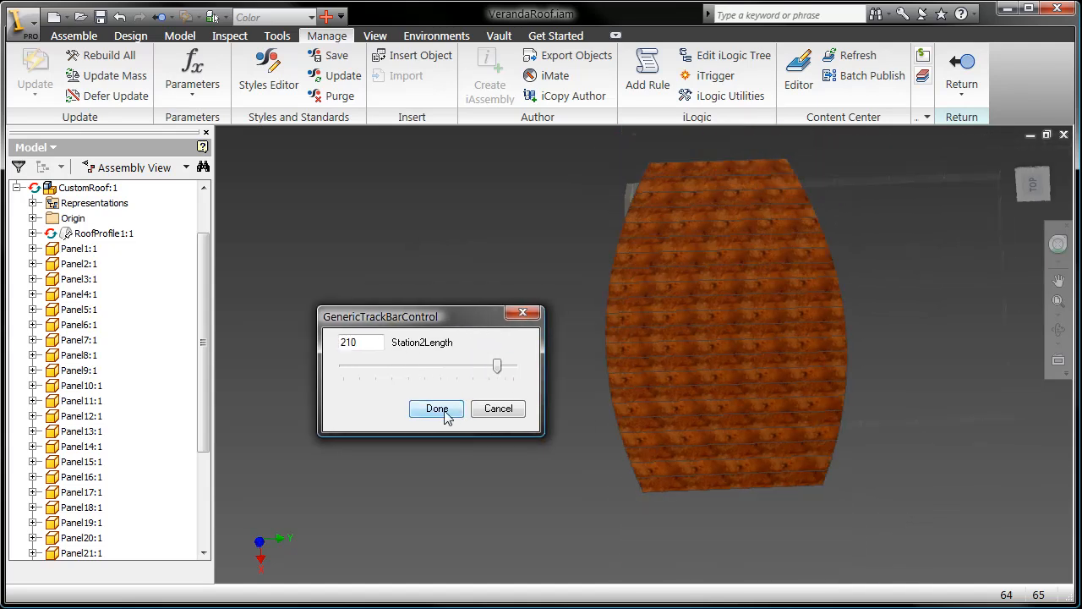
click(436, 408)
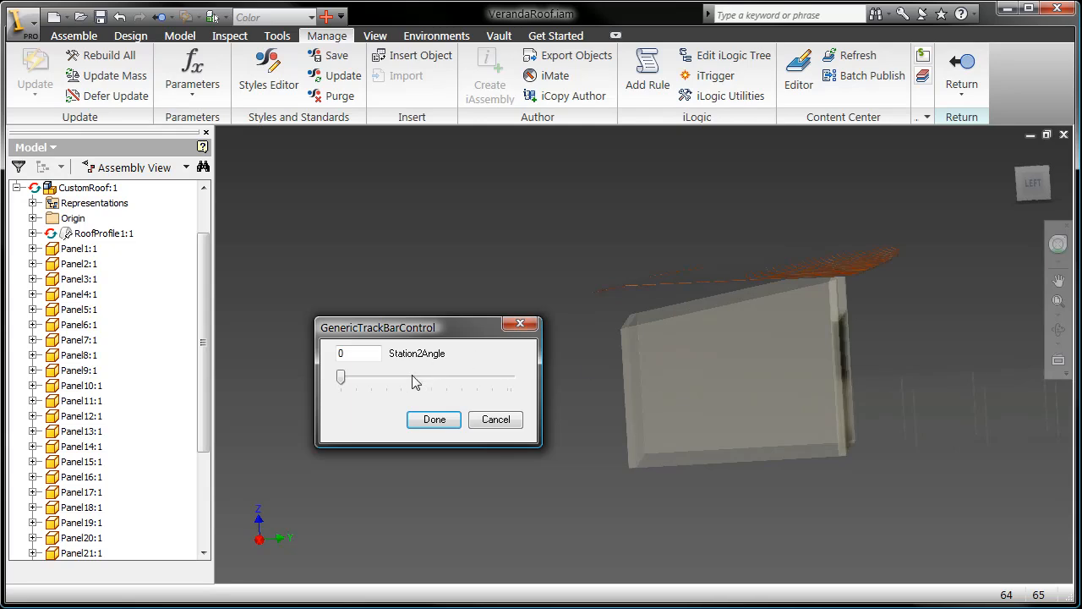
drag(341, 377, 404, 379)
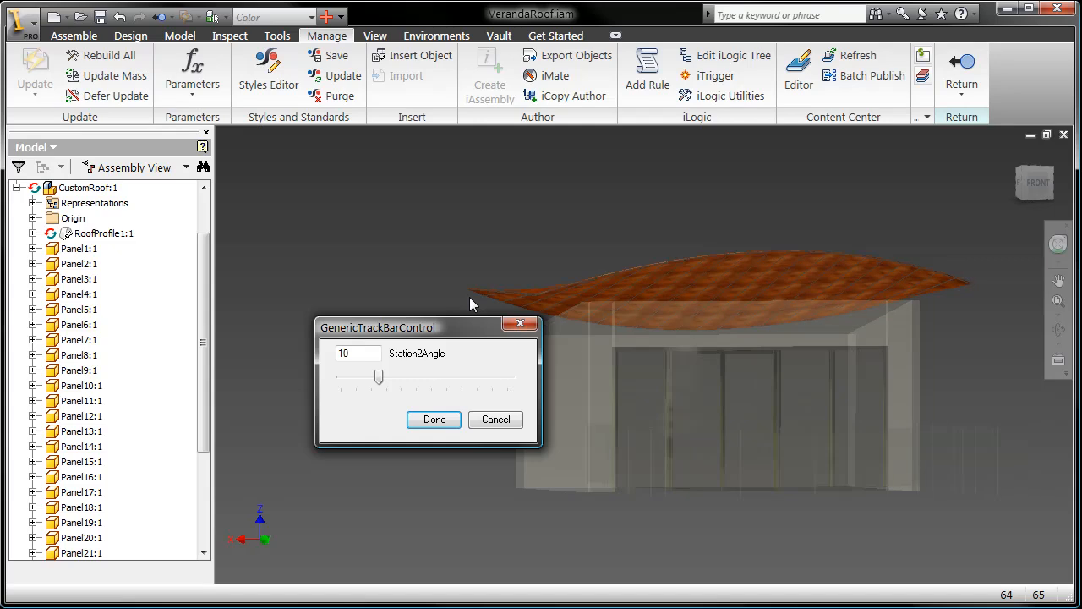
drag(379, 376, 387, 375)
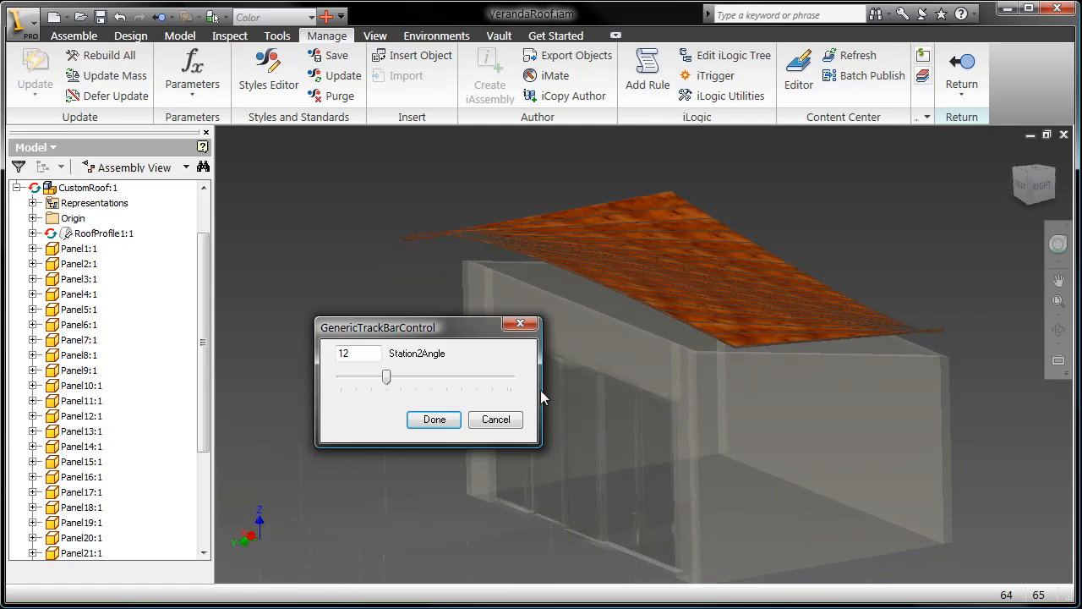
click(433, 419)
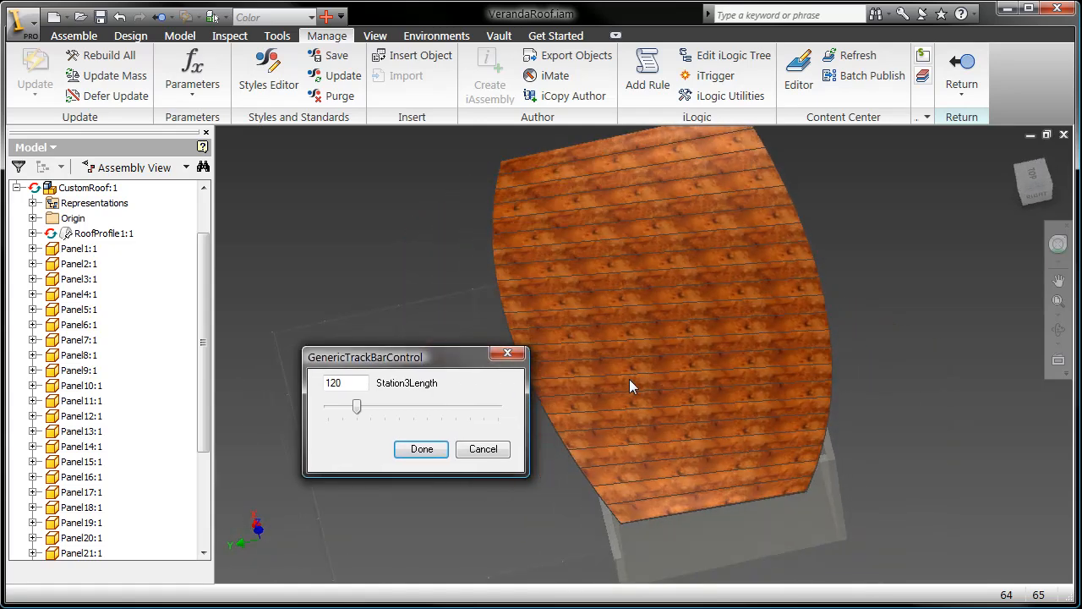
Adjust Station3 length and tilt it to -5 degrees, arching the roof.
drag(355, 406, 447, 406)
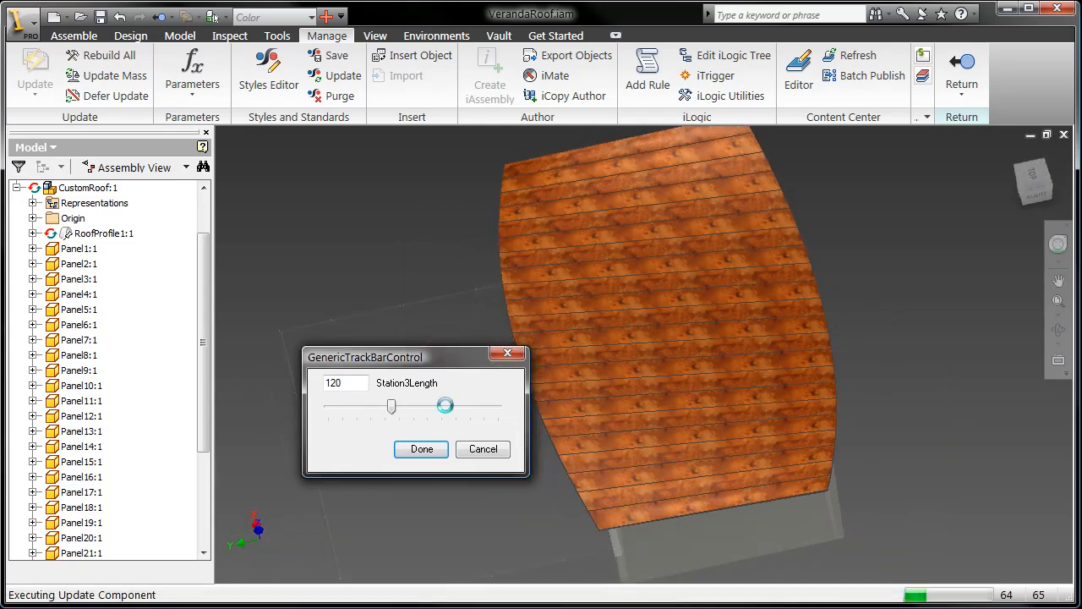
click(421, 450)
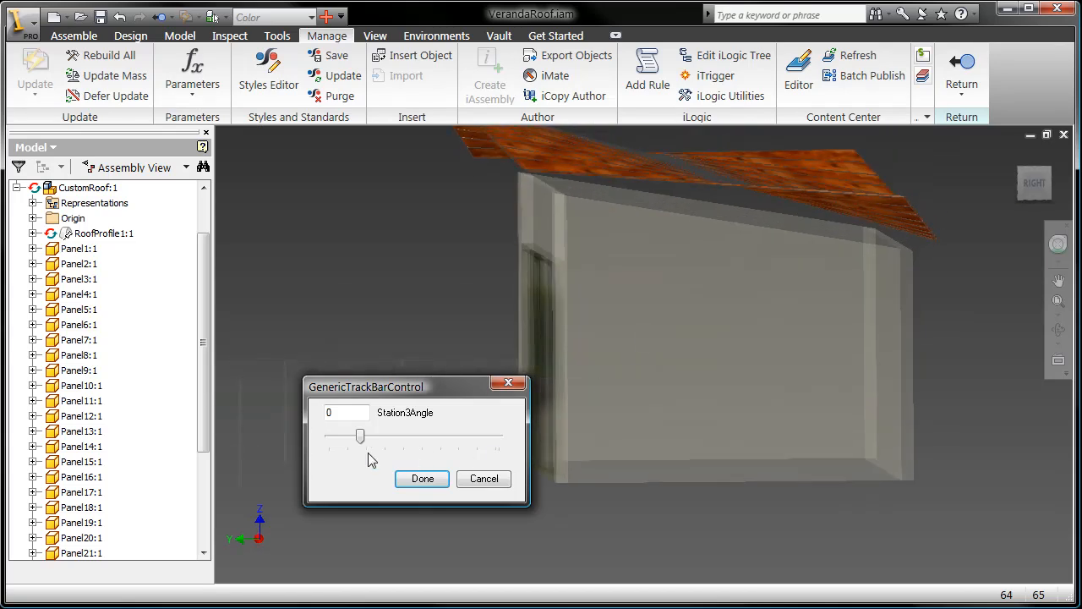
drag(358, 436, 341, 436)
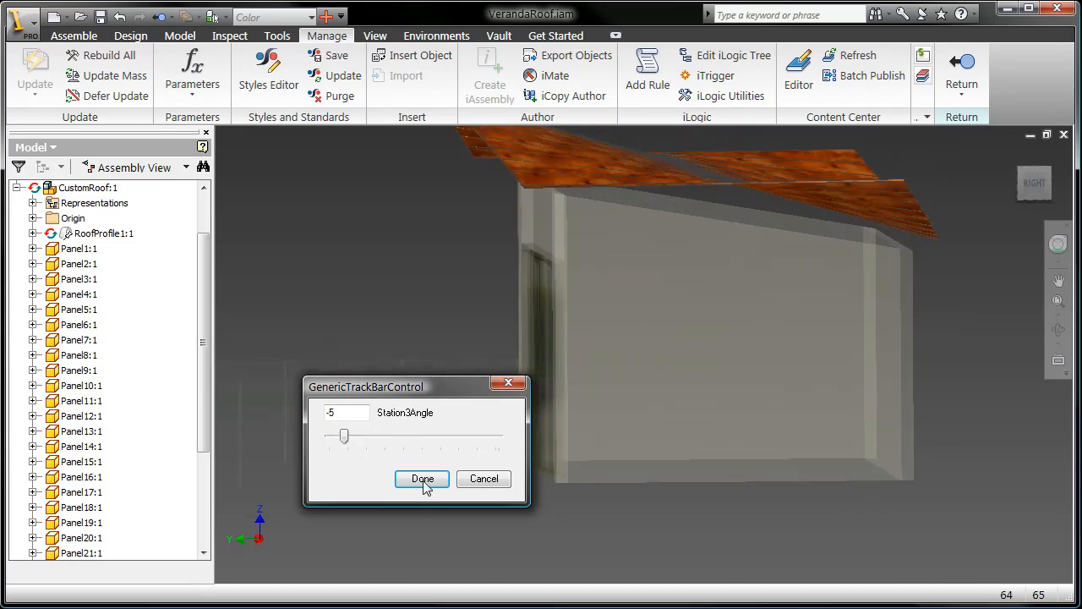
click(421, 478)
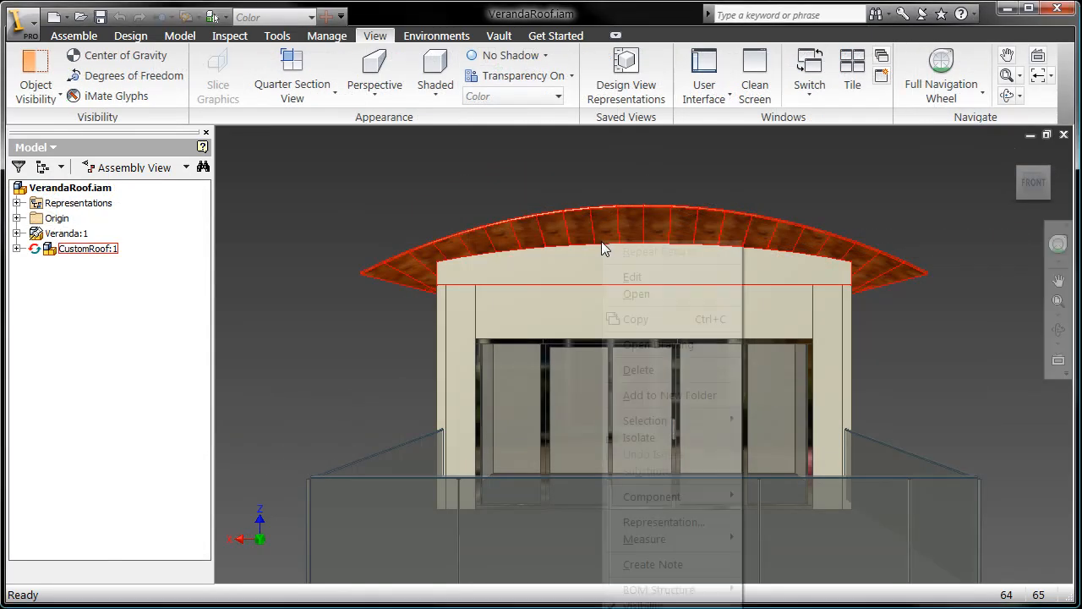
Open CustomRoof on its own and export it as a building component via AEC Exchange.
click(636, 295)
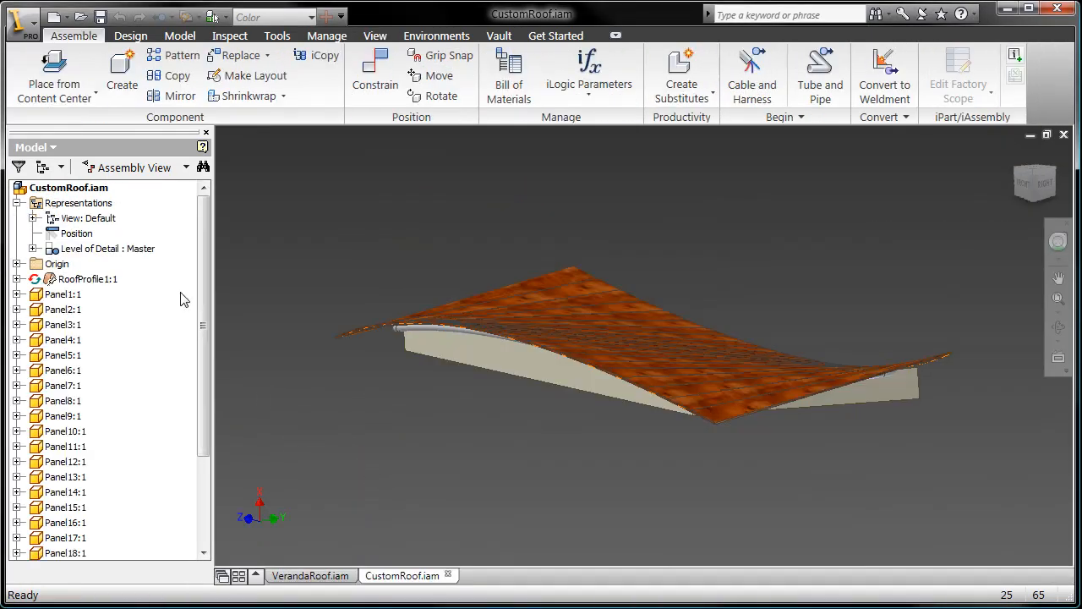
click(49, 249)
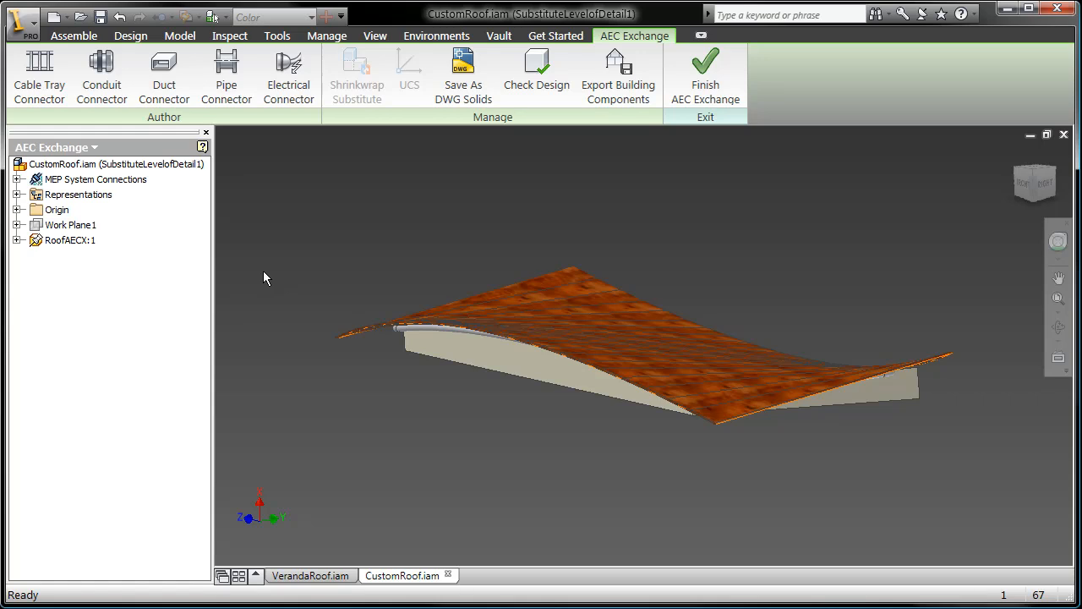
click(619, 71)
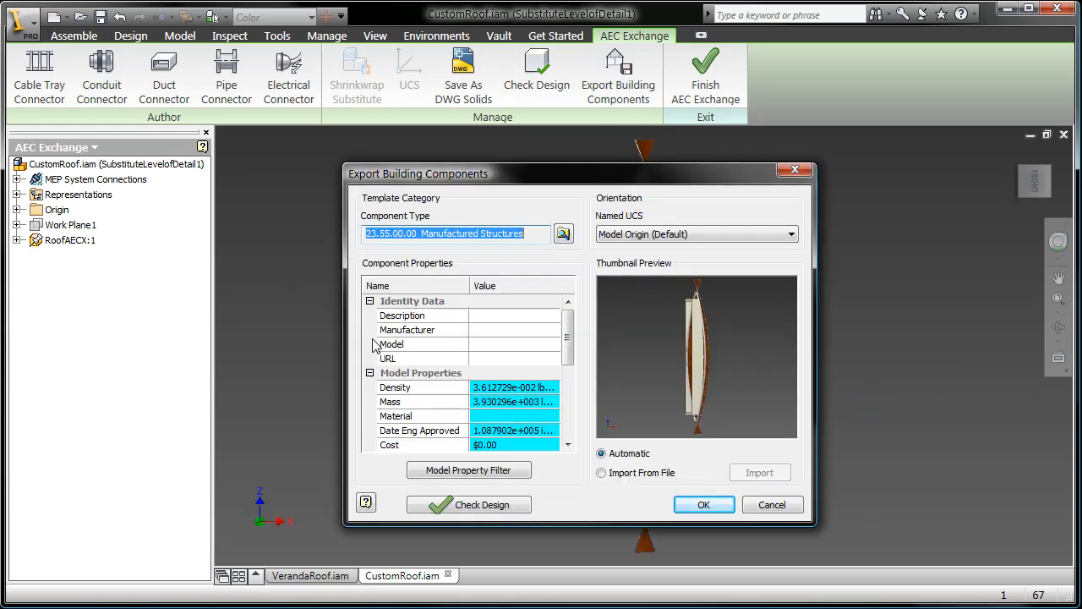
click(703, 504)
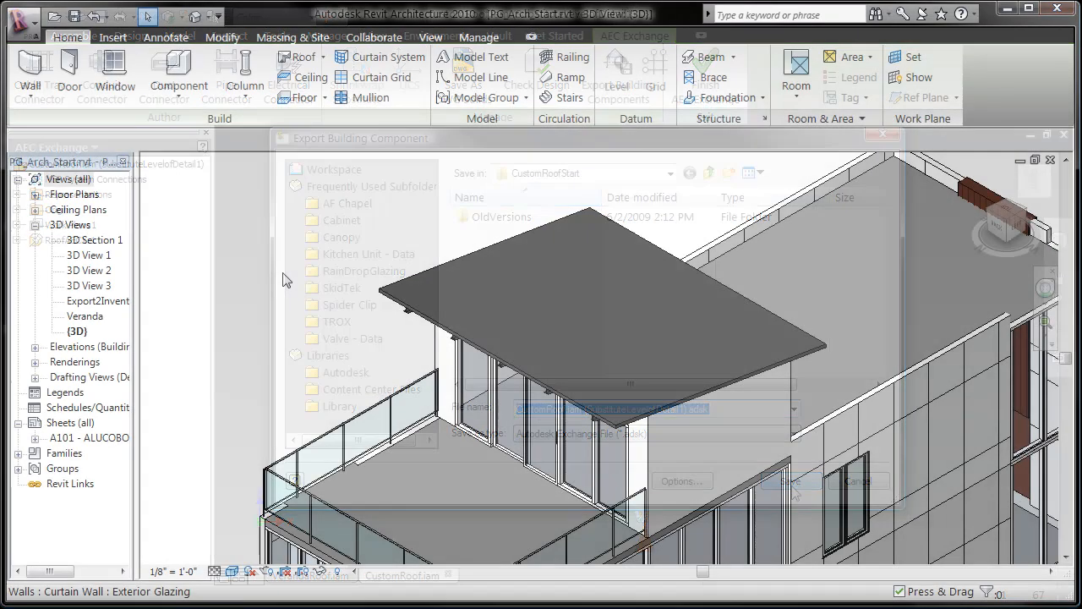
Load the exported roof over the veranda in Revit and orbit to view it.
click(857, 480)
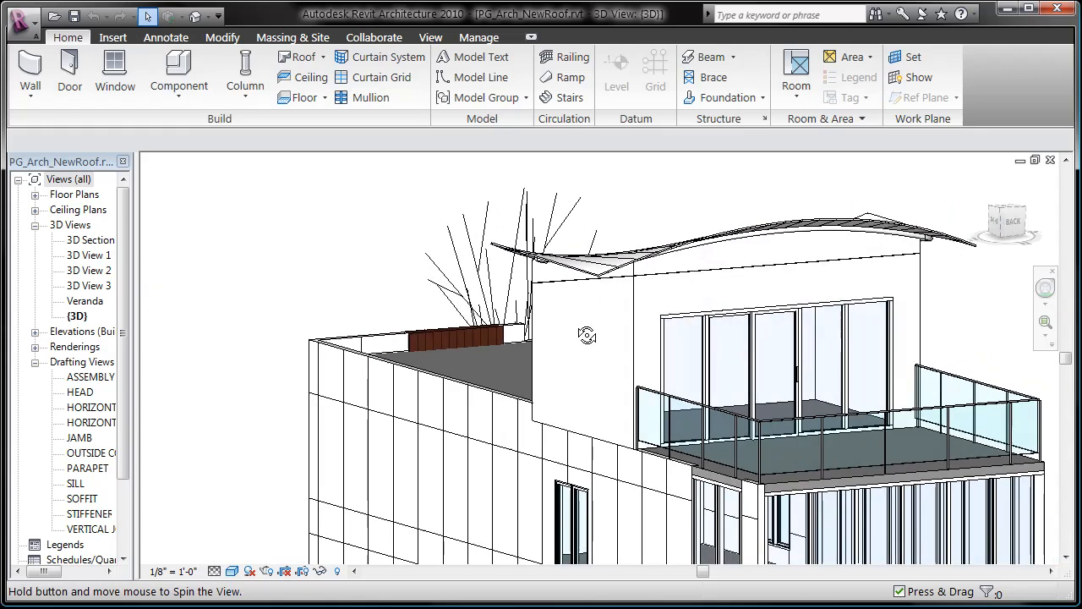
drag(587, 335, 430, 355)
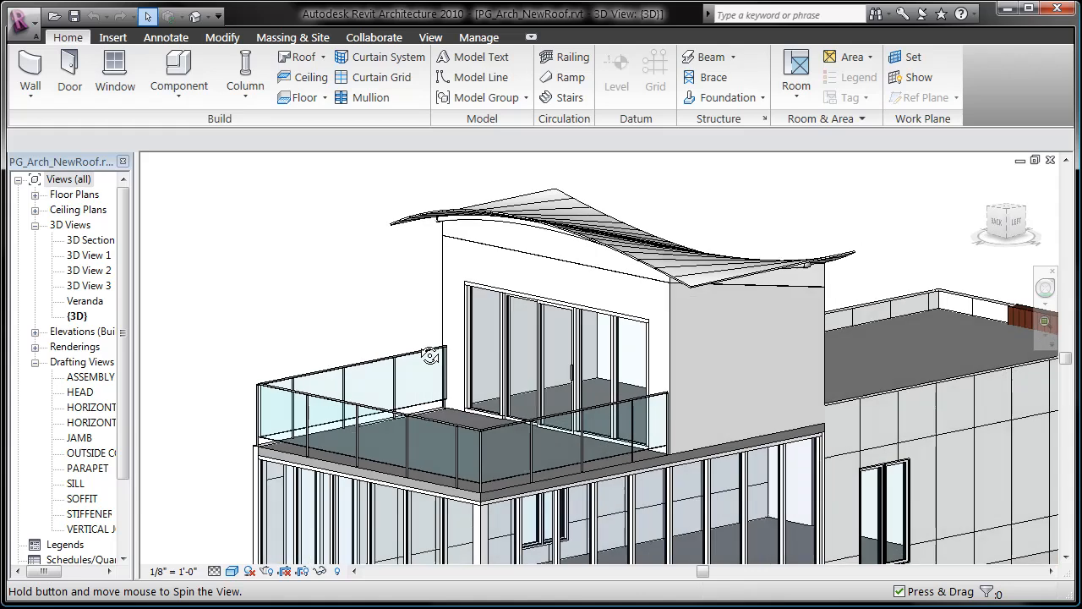